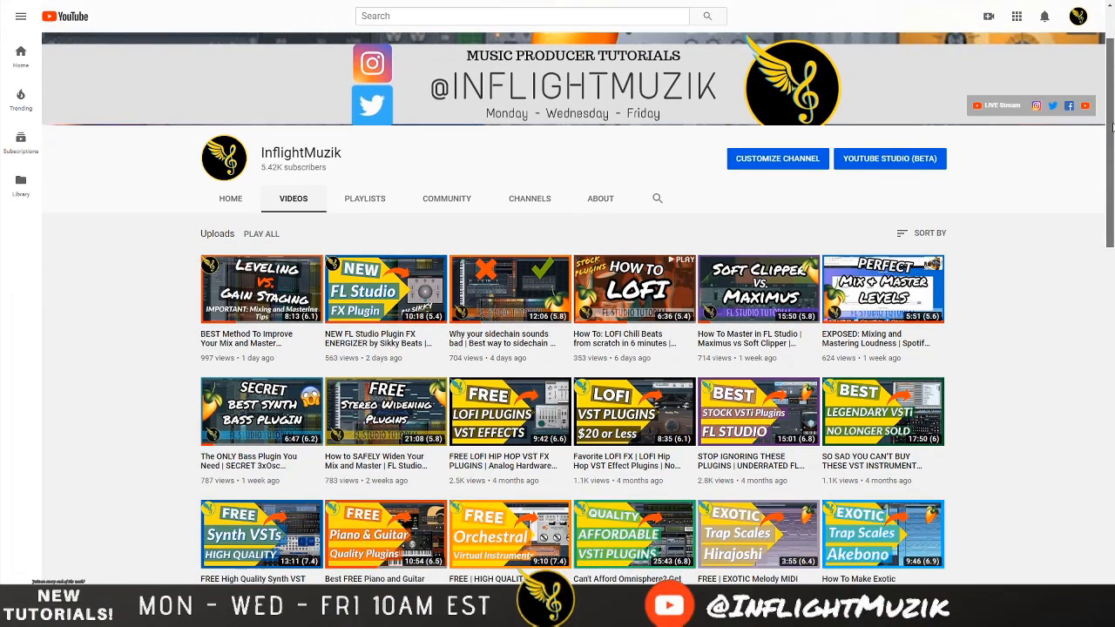
Step: Browse to the Leads & Synths bank and locate the Lead 1 preset in the program list
{"action": "scroll", "scroll_direction": "down", "scroll_amount": 3}
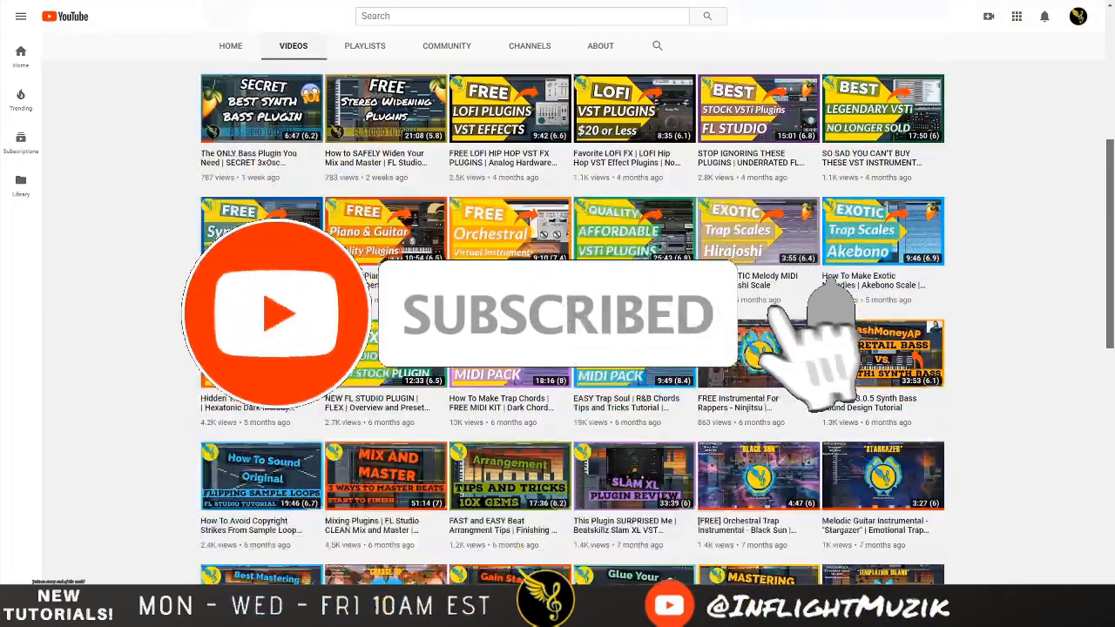
{"action": "scroll", "scroll_direction": "down", "scroll_amount": 3}
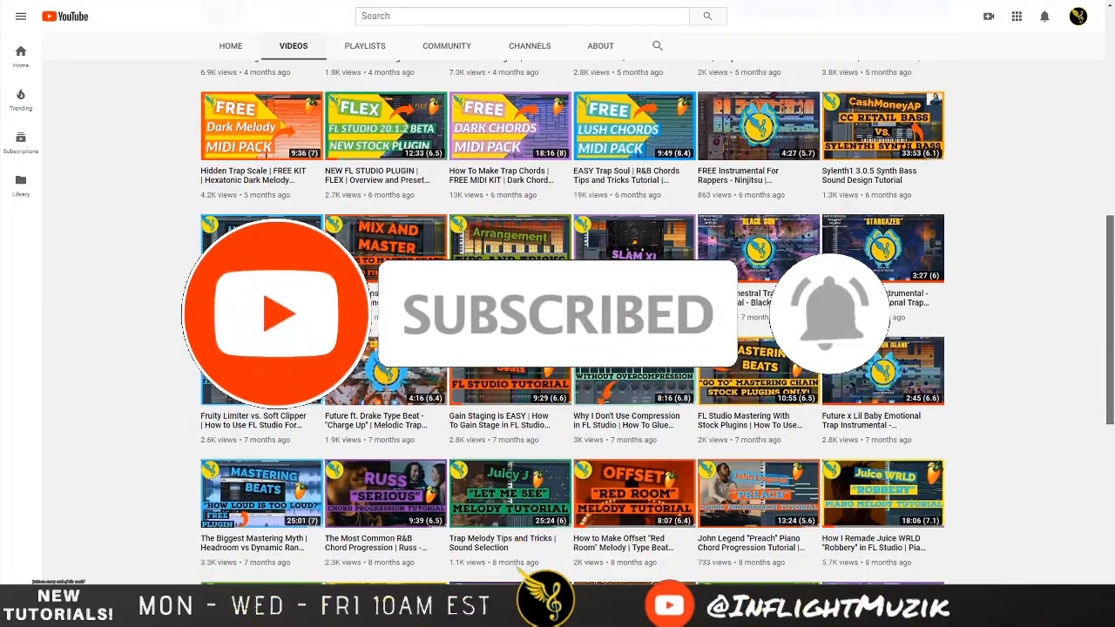
{"action": "scroll", "scroll_direction": "down", "scroll_amount": 3}
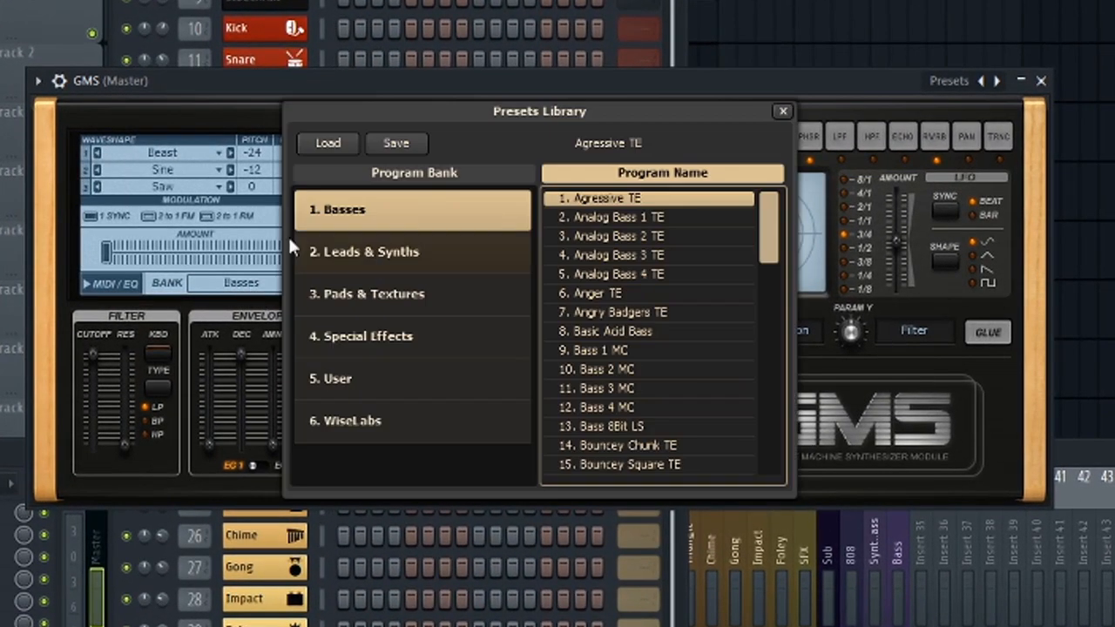
{"action": "left_click", "coordinate": [366, 251]}
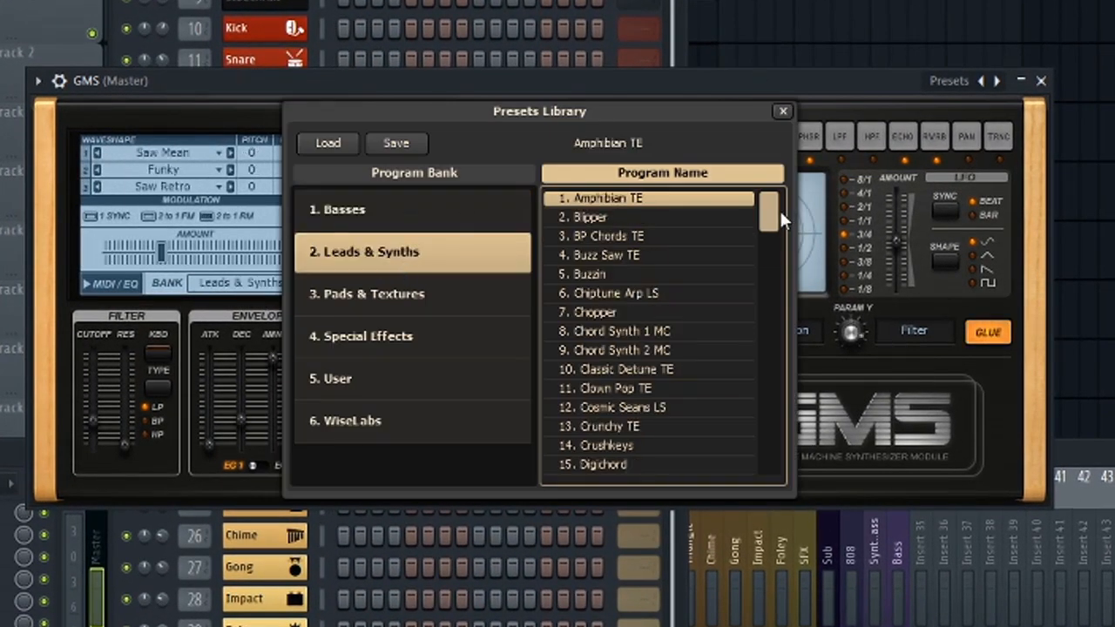
{"action": "scroll", "scroll_direction": "down", "scroll_amount": 3}
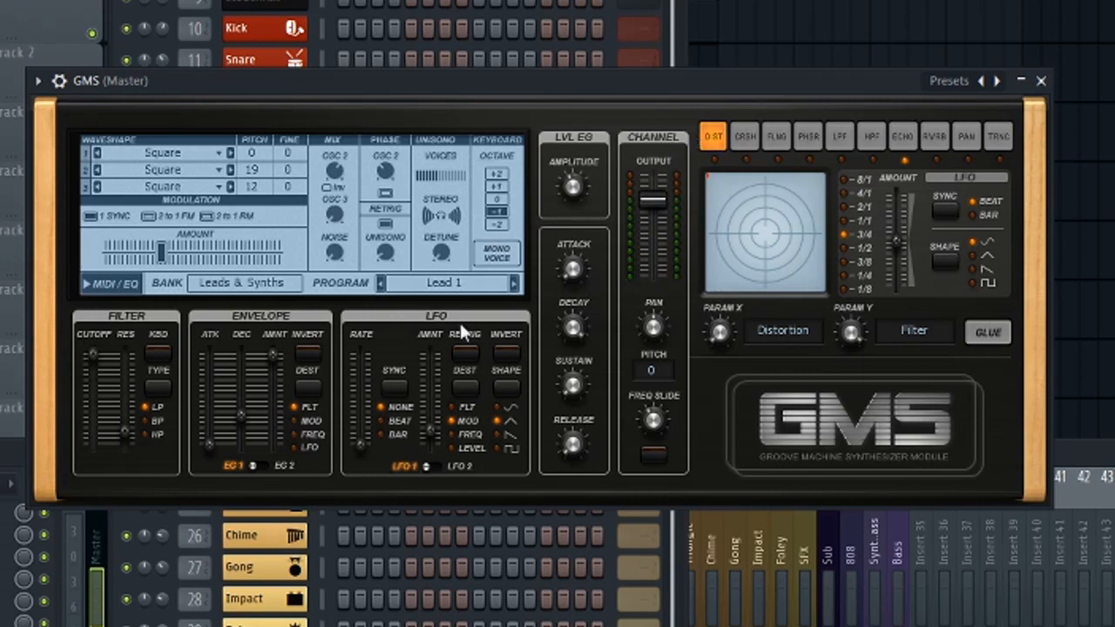
{"action": "mouse_move", "coordinate": [462, 296]}
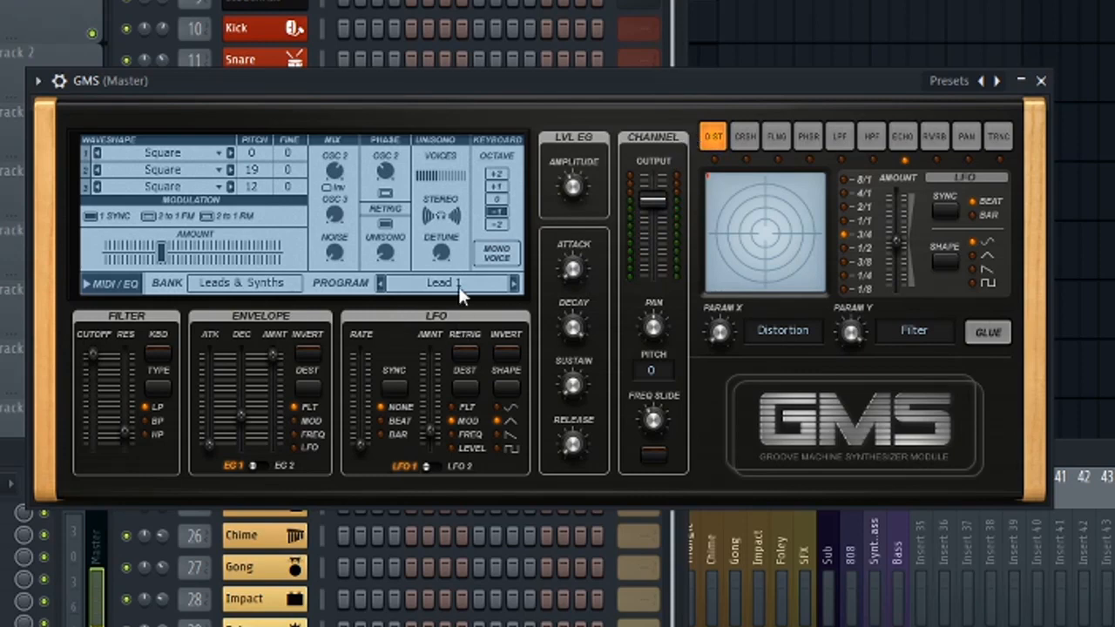
{"action": "mouse_move", "coordinate": [610, 303]}
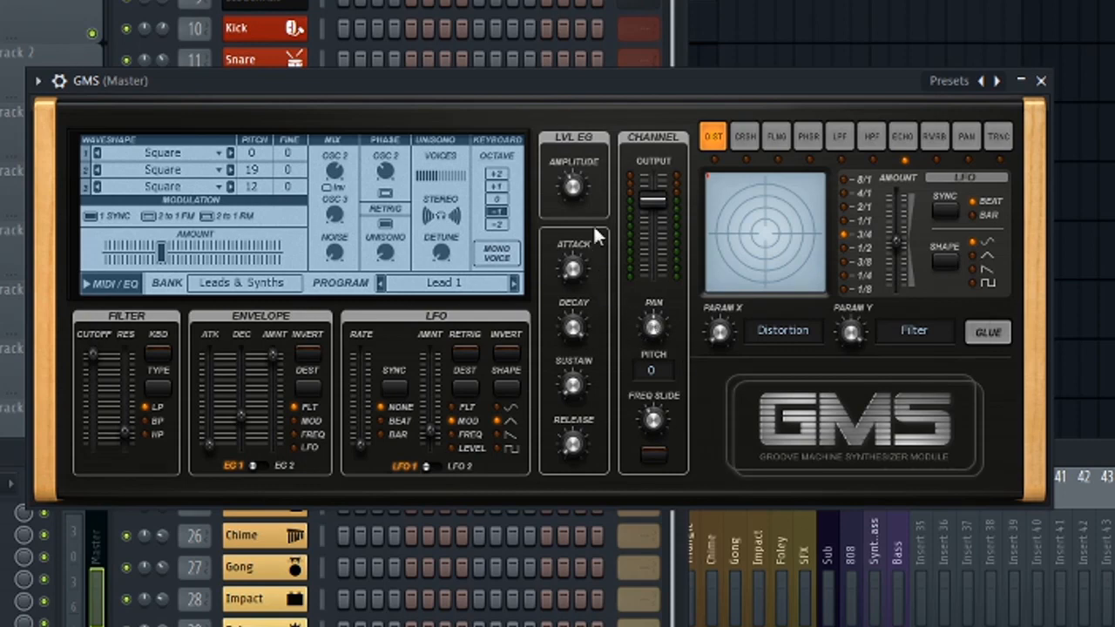
{"action": "mouse_move", "coordinate": [614, 188]}
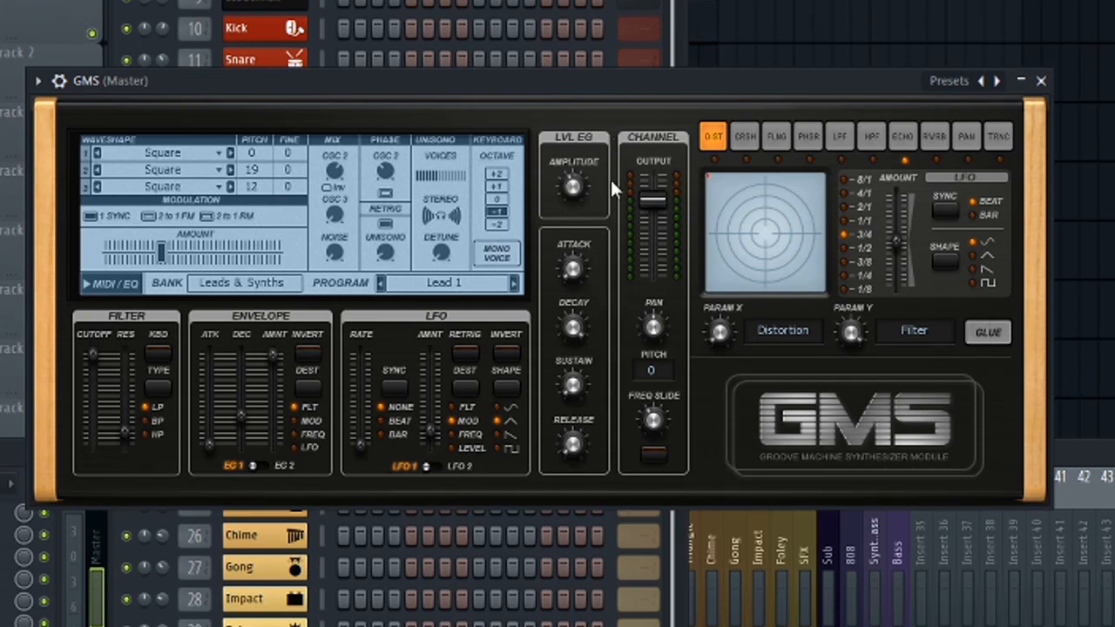
{"action": "mouse_move", "coordinate": [572, 171]}
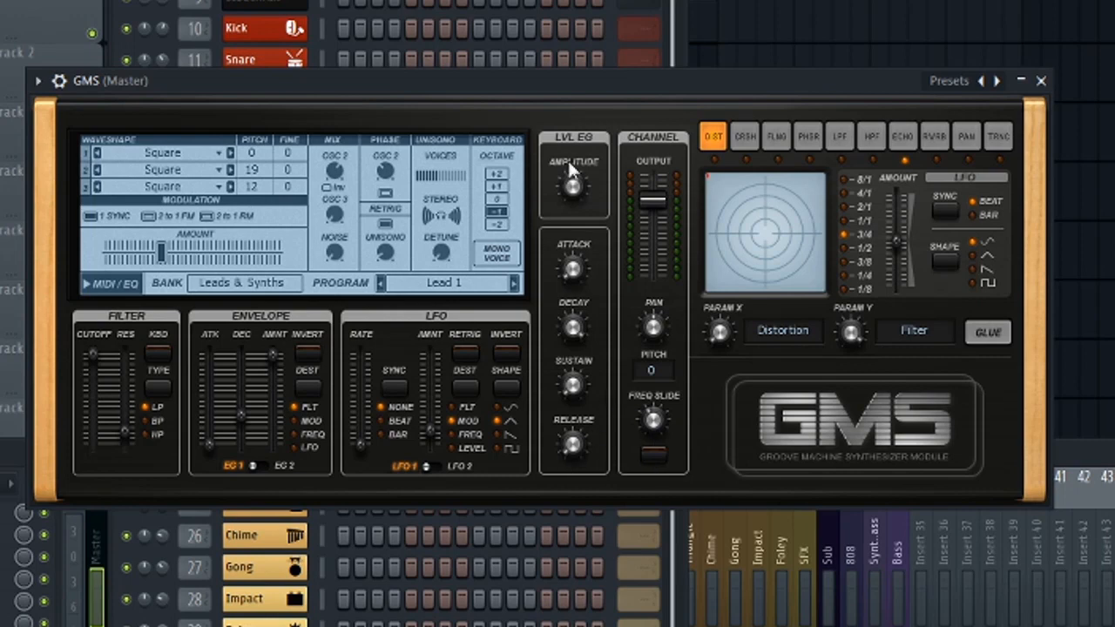
{"action": "mouse_move", "coordinate": [607, 355]}
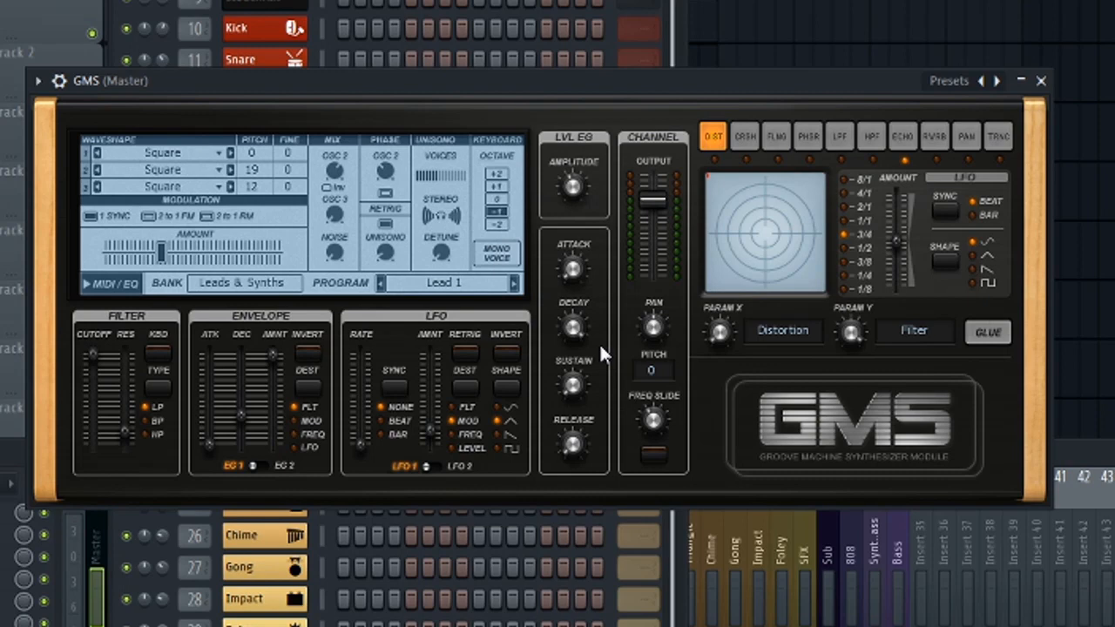
{"action": "mouse_move", "coordinate": [561, 240]}
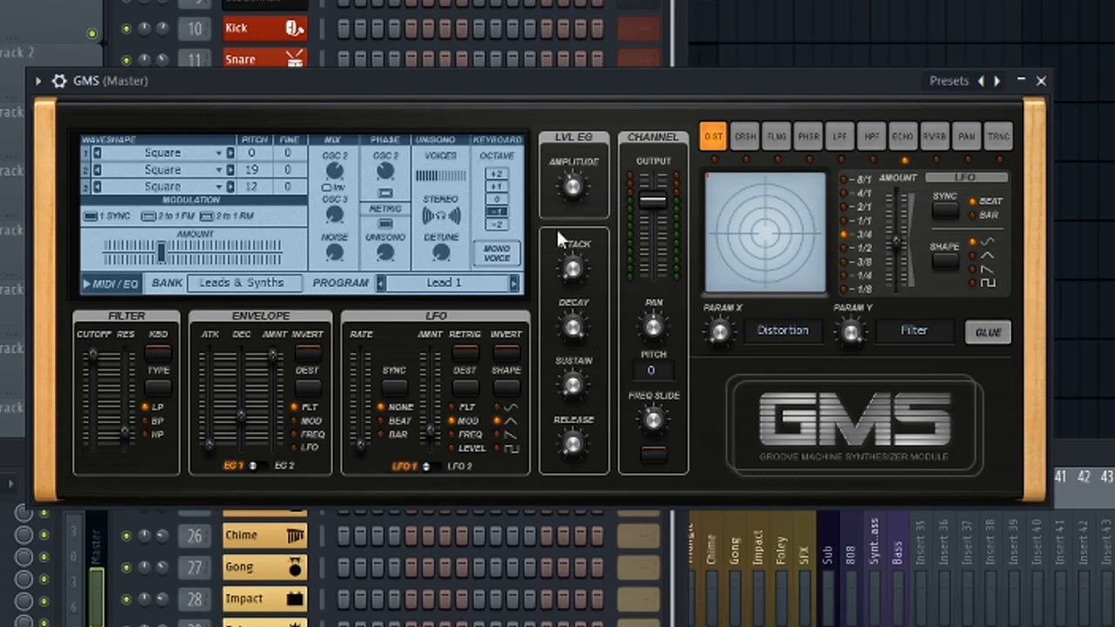
{"action": "mouse_move", "coordinate": [582, 289]}
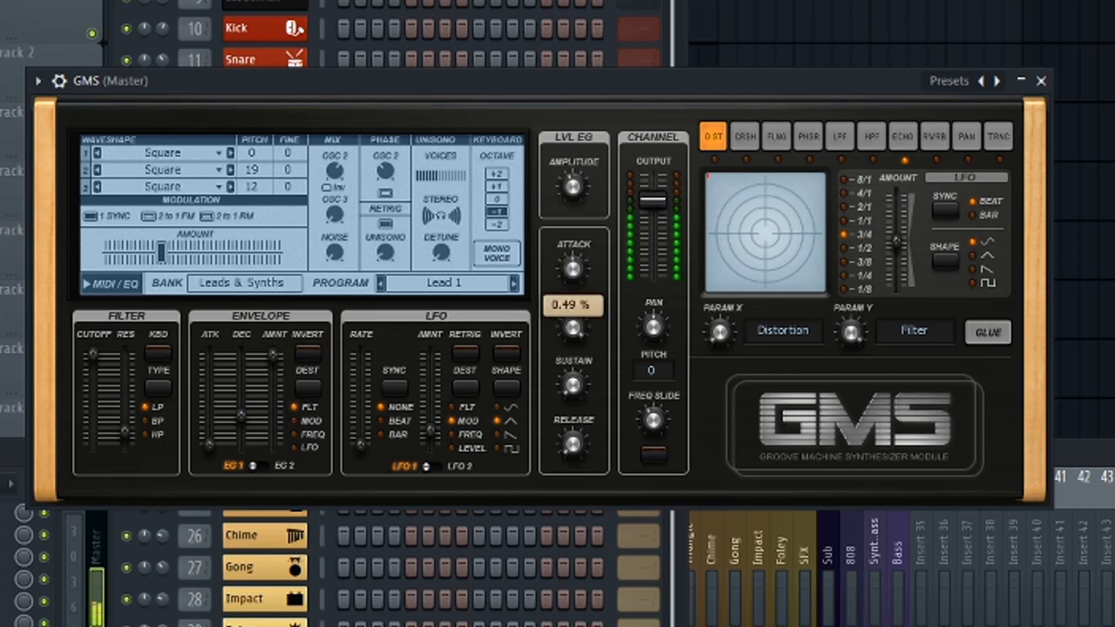
Step: Raise the GMS amplitude envelope ATTACK to about 0.55%
{"action": "left_click_drag", "start_coordinate": [573, 265], "coordinate": [575, 260]}
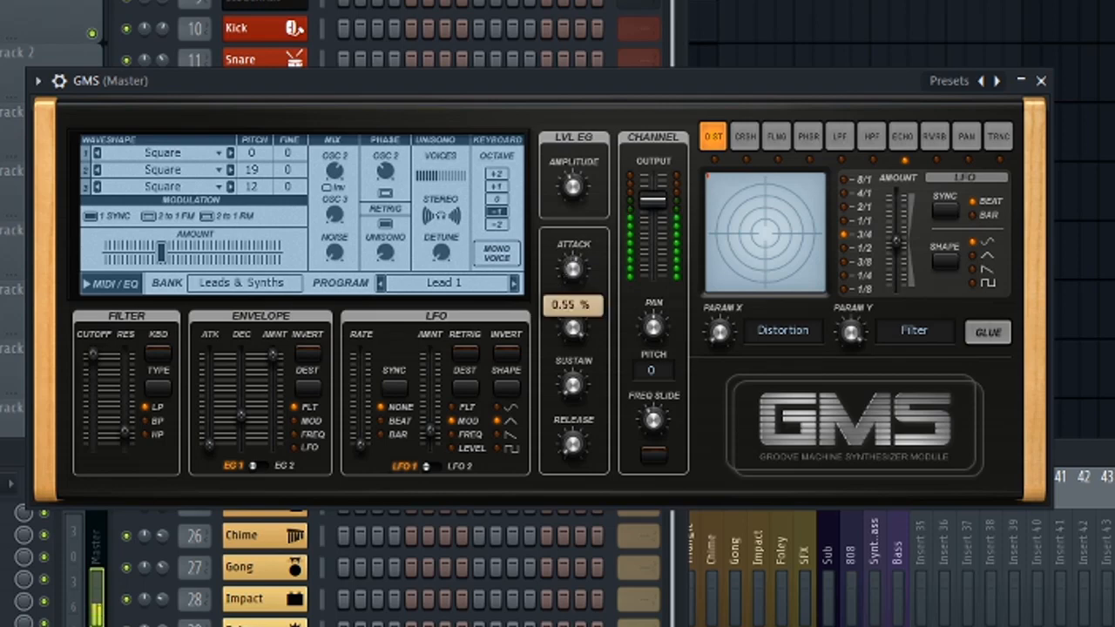
{"action": "left_click_drag", "start_coordinate": [573, 265], "coordinate": [574, 258]}
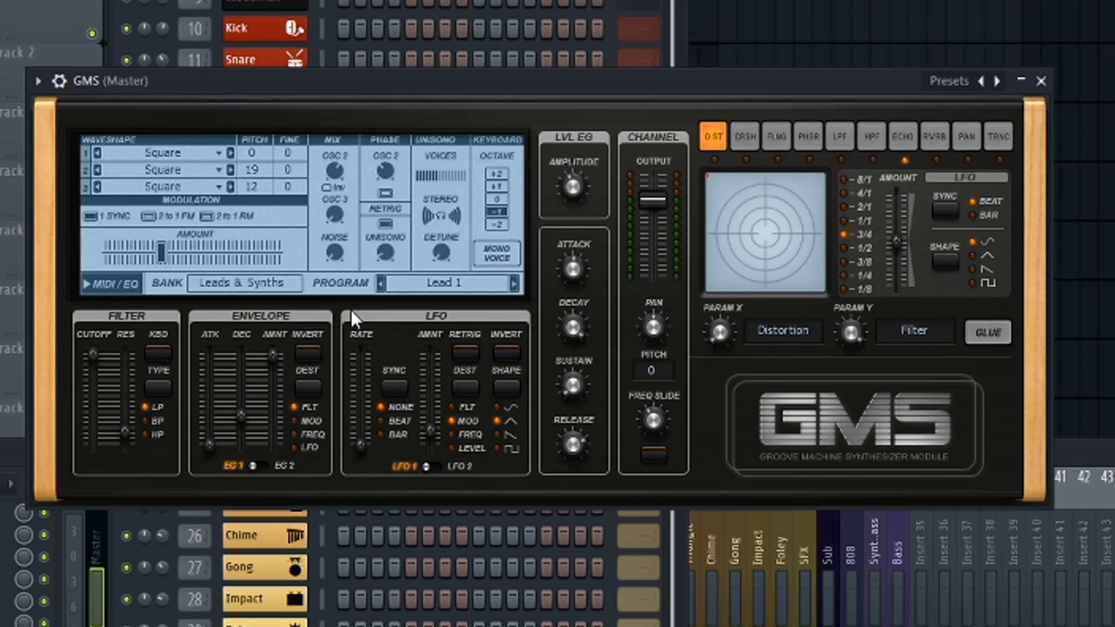
{"action": "mouse_move", "coordinate": [688, 392]}
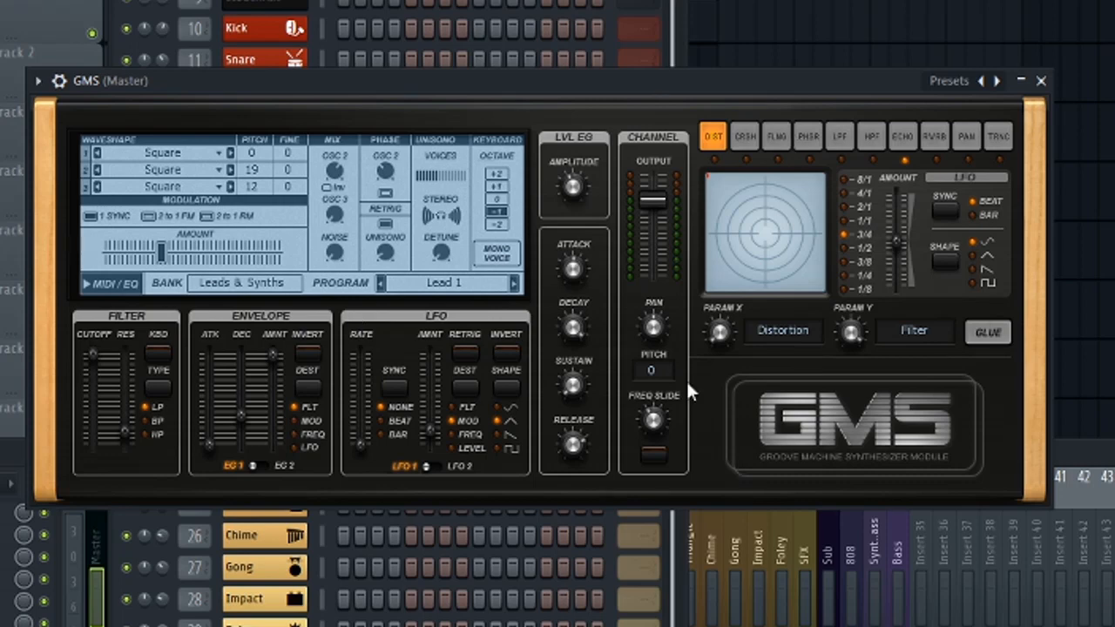
{"action": "mouse_move", "coordinate": [609, 456]}
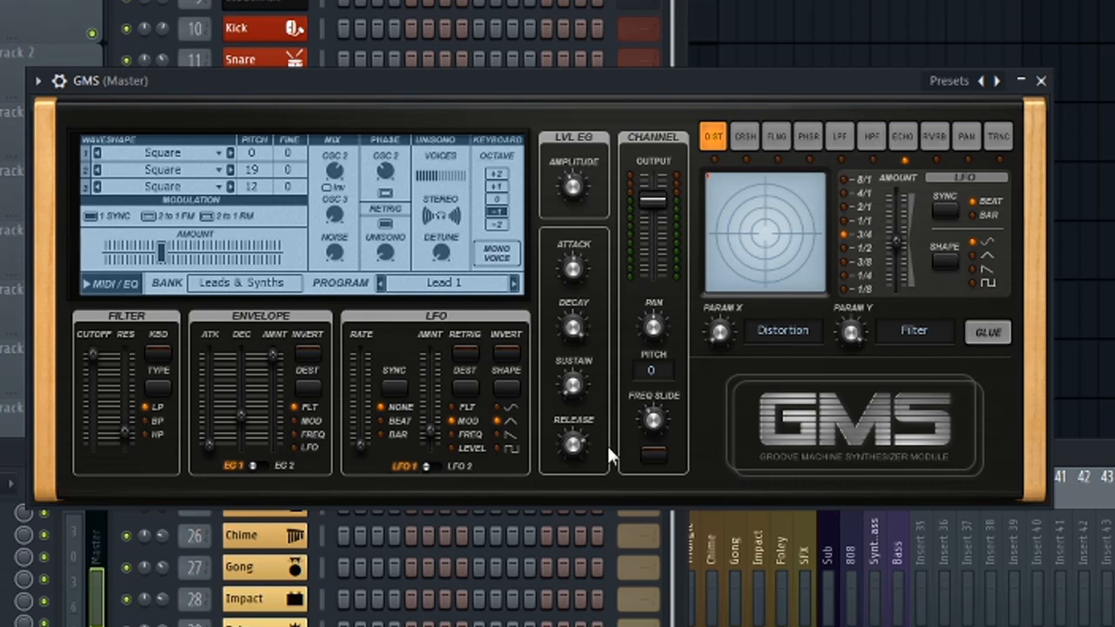
{"action": "mouse_move", "coordinate": [103, 368]}
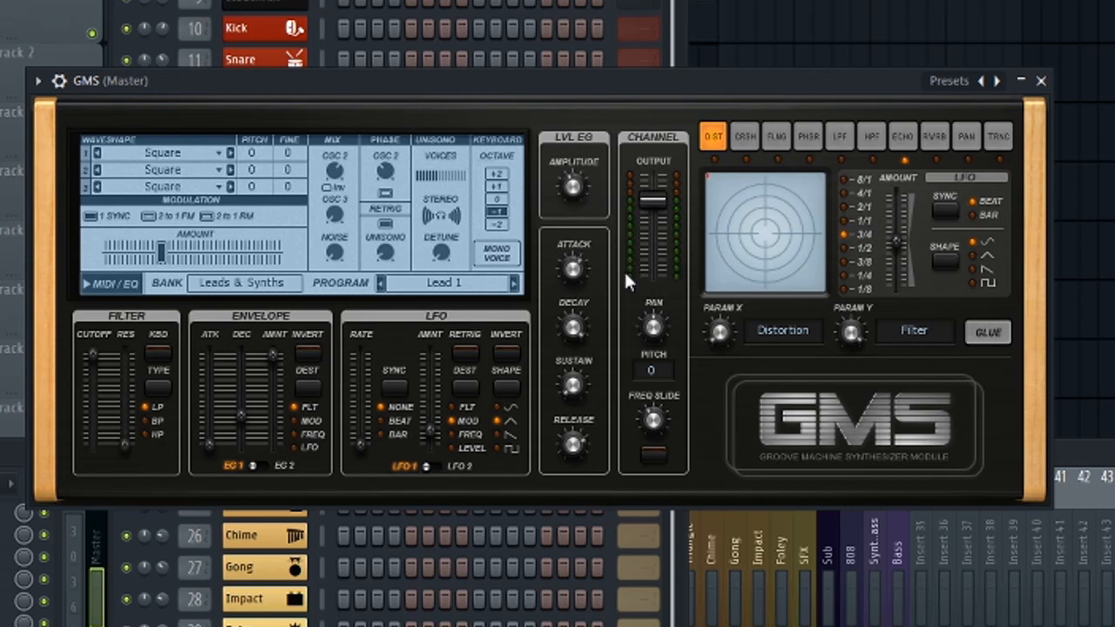
{"action": "mouse_move", "coordinate": [439, 293]}
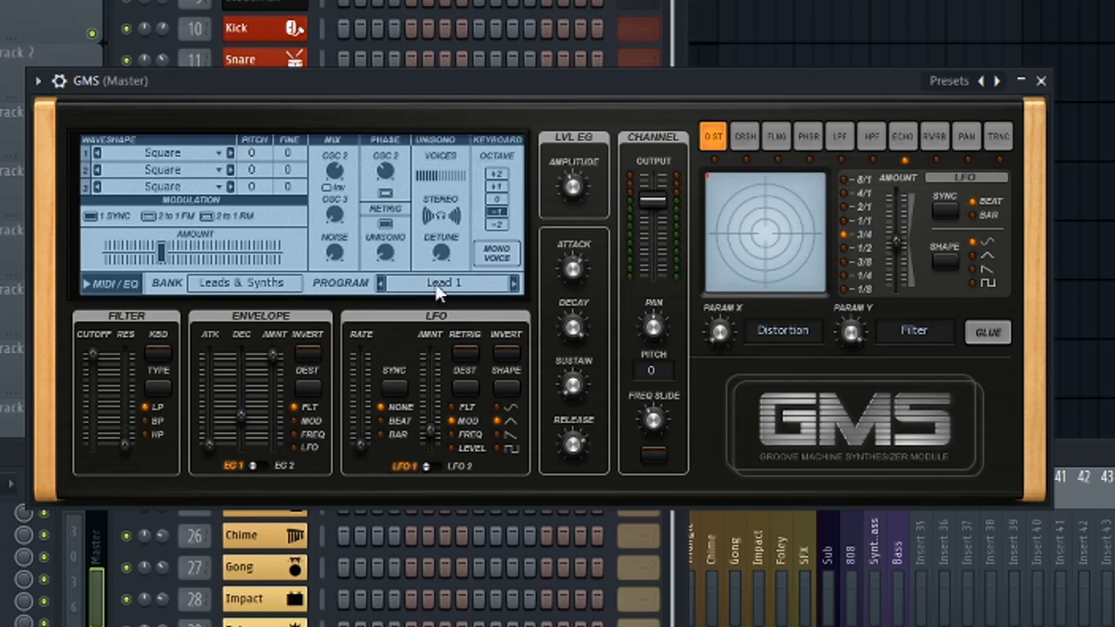
Step: Switch the GMS preset library to the Pads & Textures bank for Pad 1 MC
{"action": "left_click", "coordinate": [444, 282]}
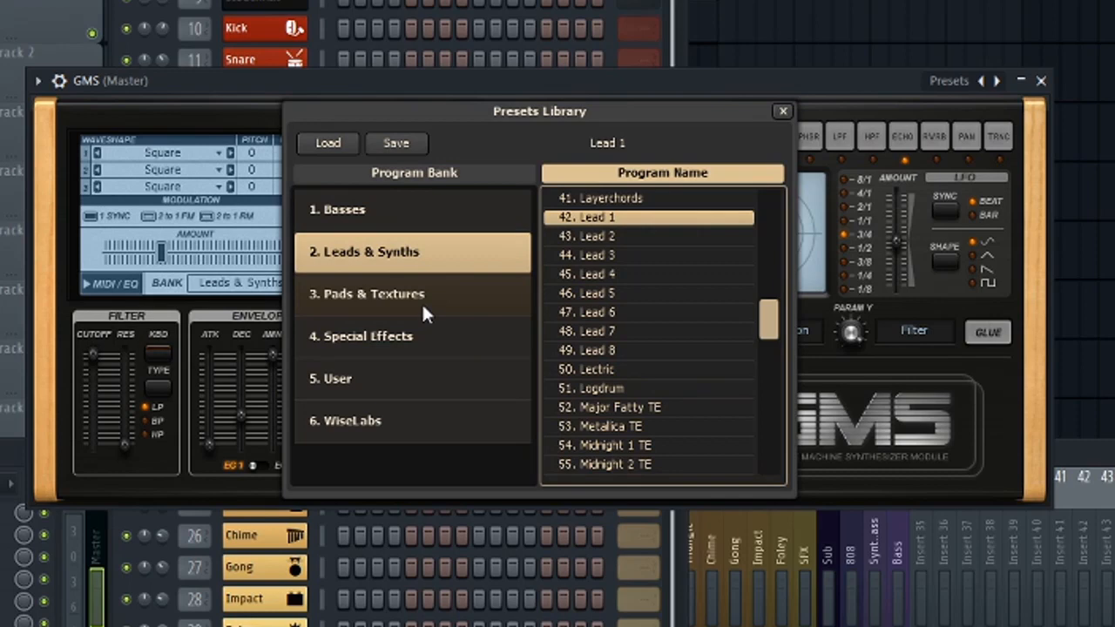
{"action": "left_click", "coordinate": [373, 293]}
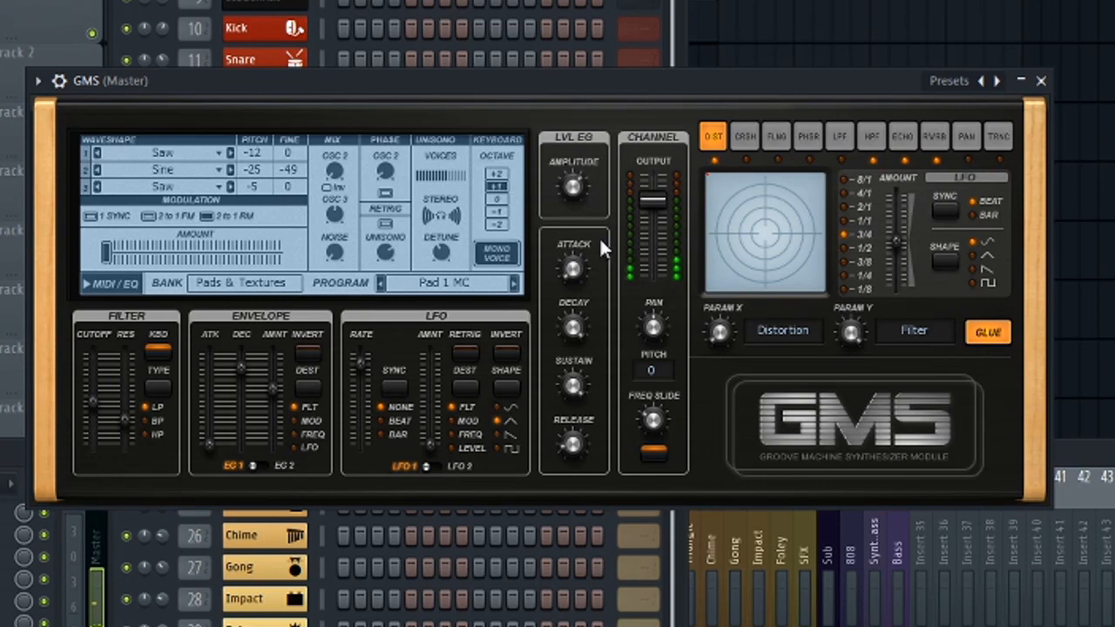
{"action": "mouse_move", "coordinate": [514, 270]}
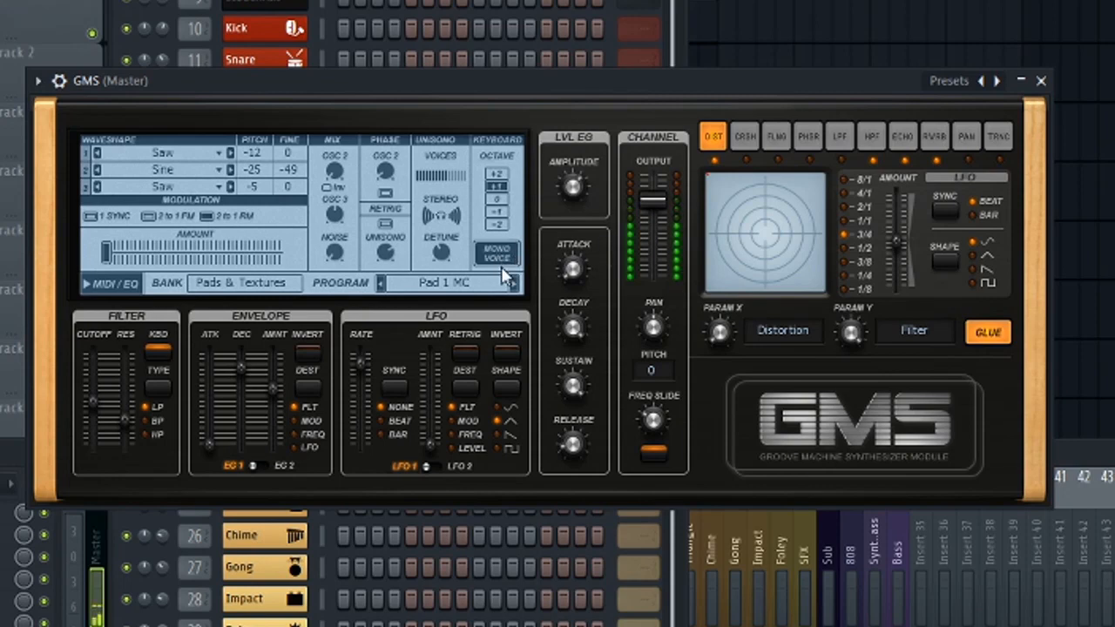
{"action": "mouse_move", "coordinate": [101, 397]}
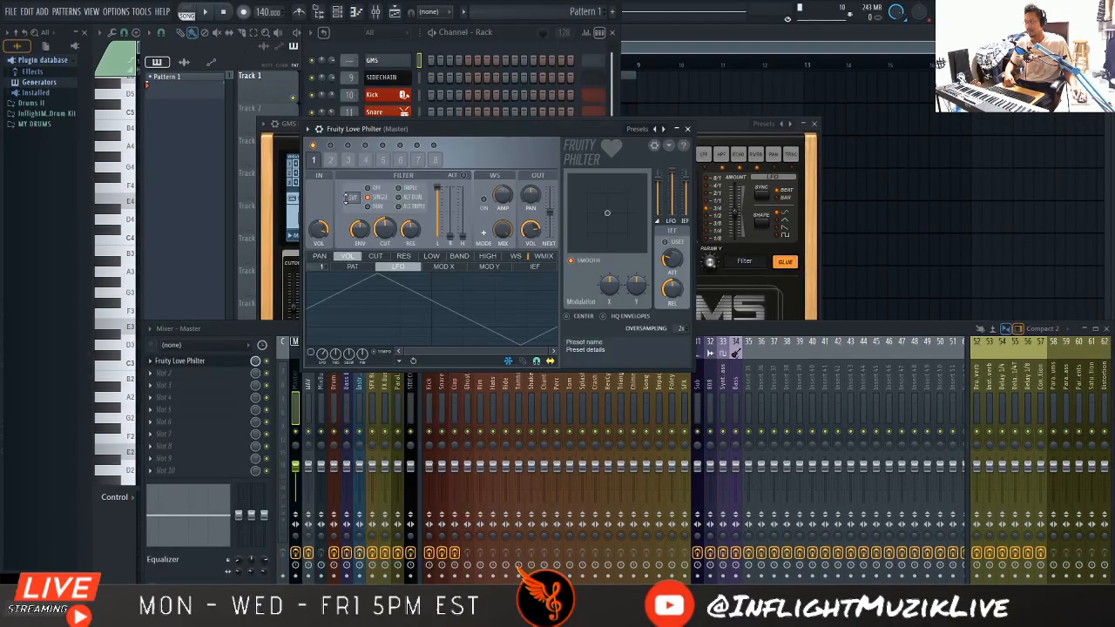
Step: Set the master Fruity Love Philter filter type to Mango low pass
{"action": "left_click", "coordinate": [377, 188]}
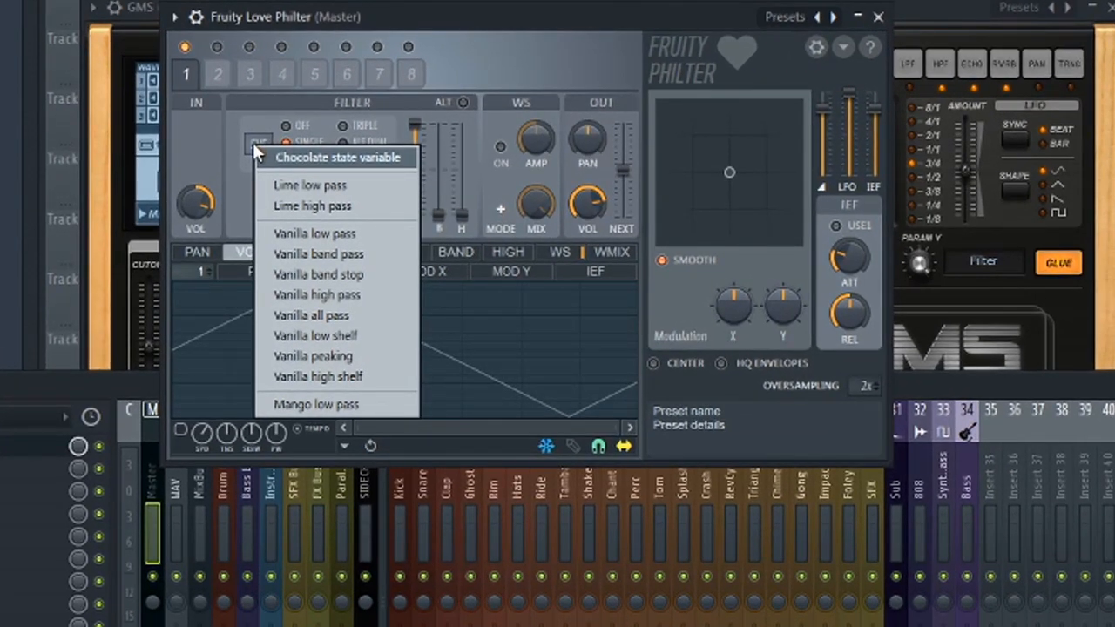
{"action": "mouse_move", "coordinate": [319, 255]}
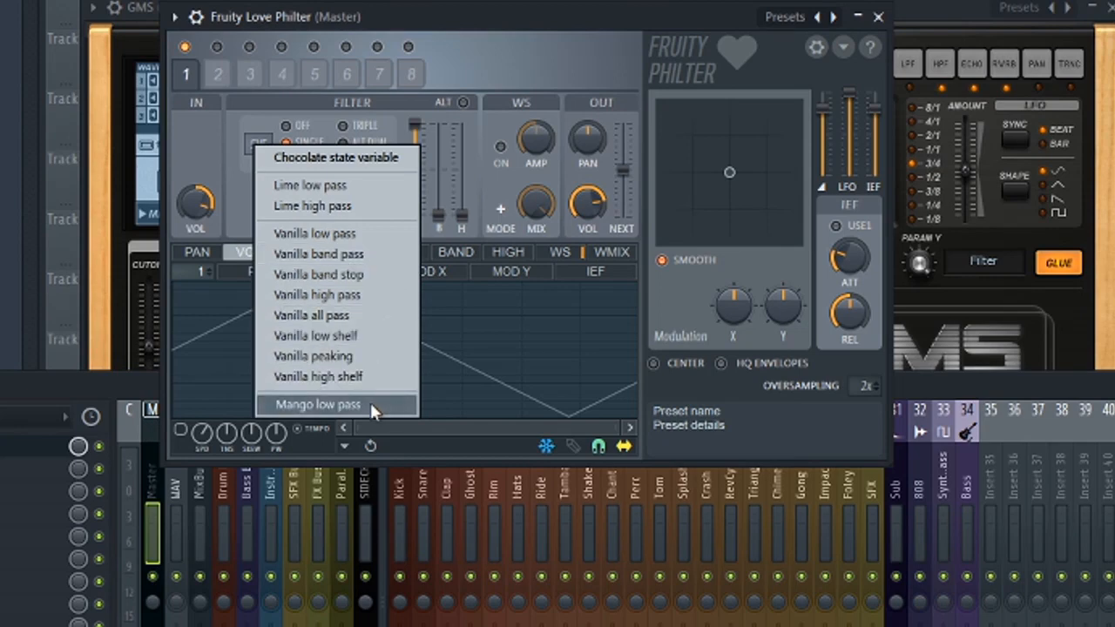
{"action": "mouse_move", "coordinate": [335, 295]}
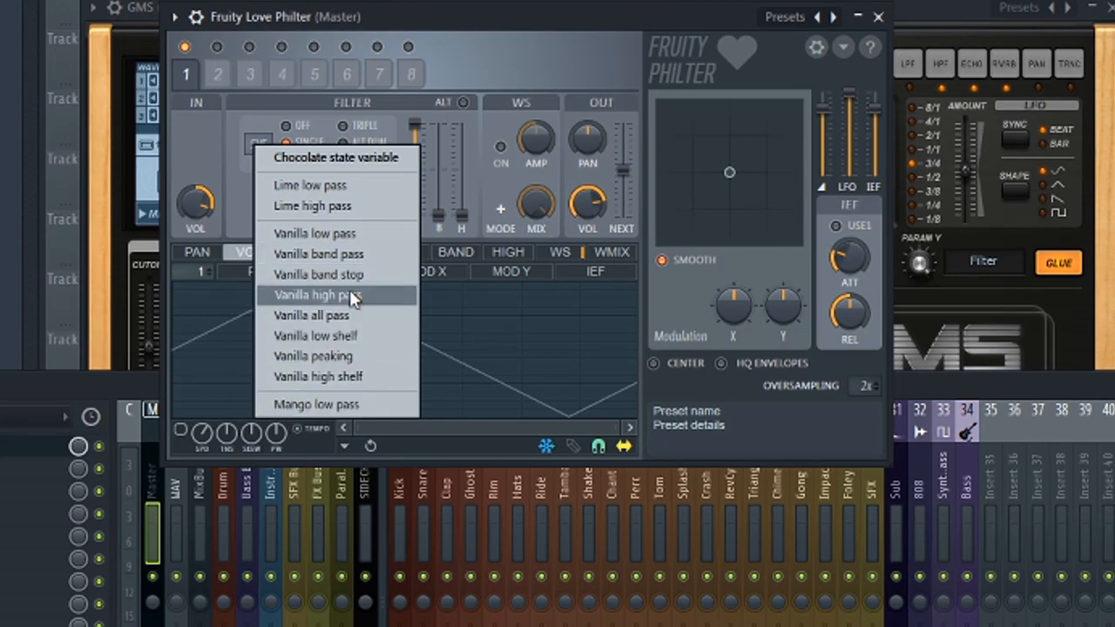
{"action": "mouse_move", "coordinate": [317, 404]}
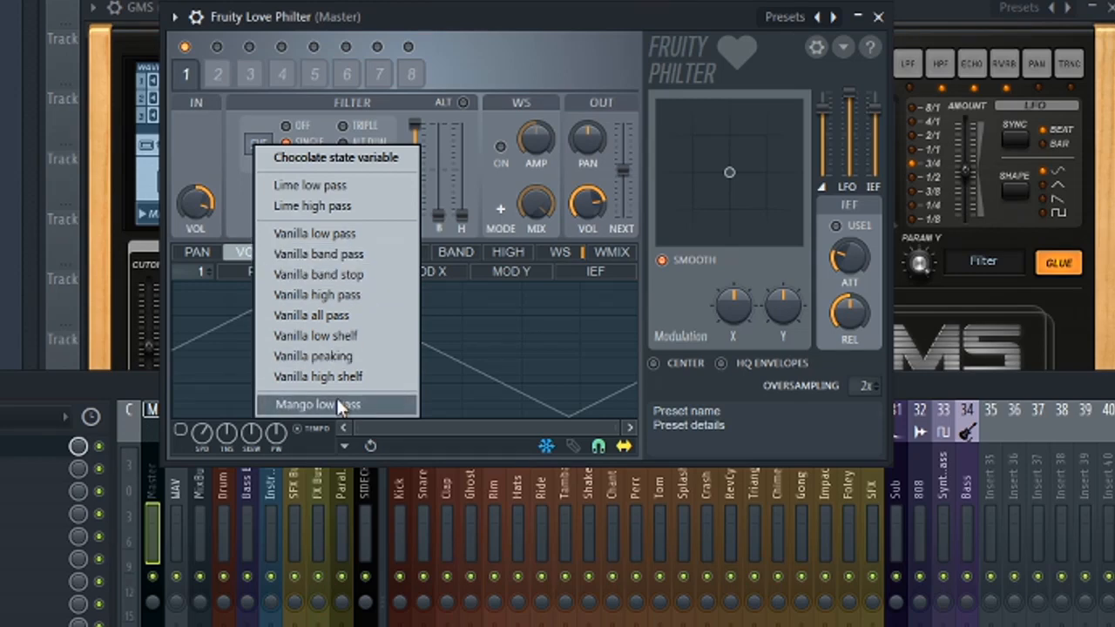
{"action": "left_click", "coordinate": [305, 404]}
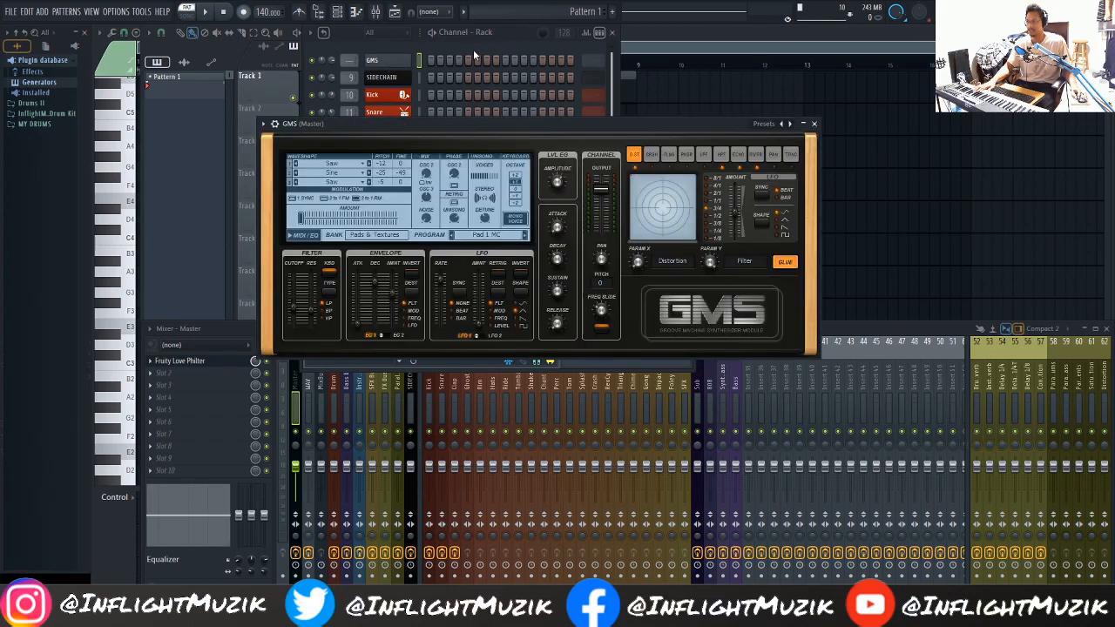
Step: Wire GMS into Fruity Love Philter and route its output to To FL Studio in Patcher
{"action": "left_click", "coordinate": [369, 46]}
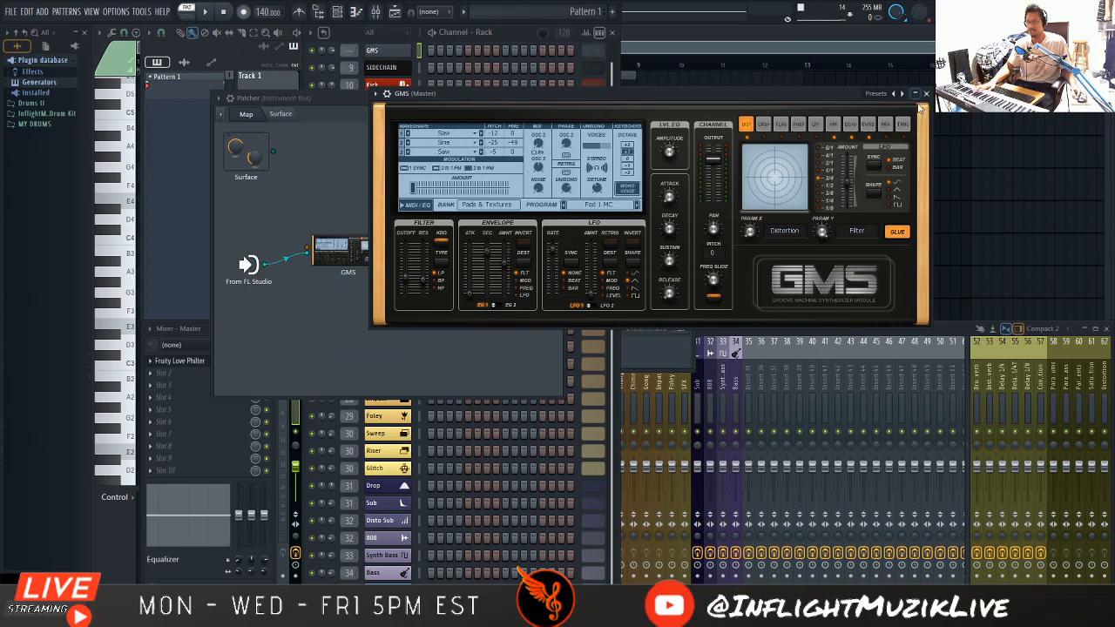
{"action": "left_click", "coordinate": [181, 361]}
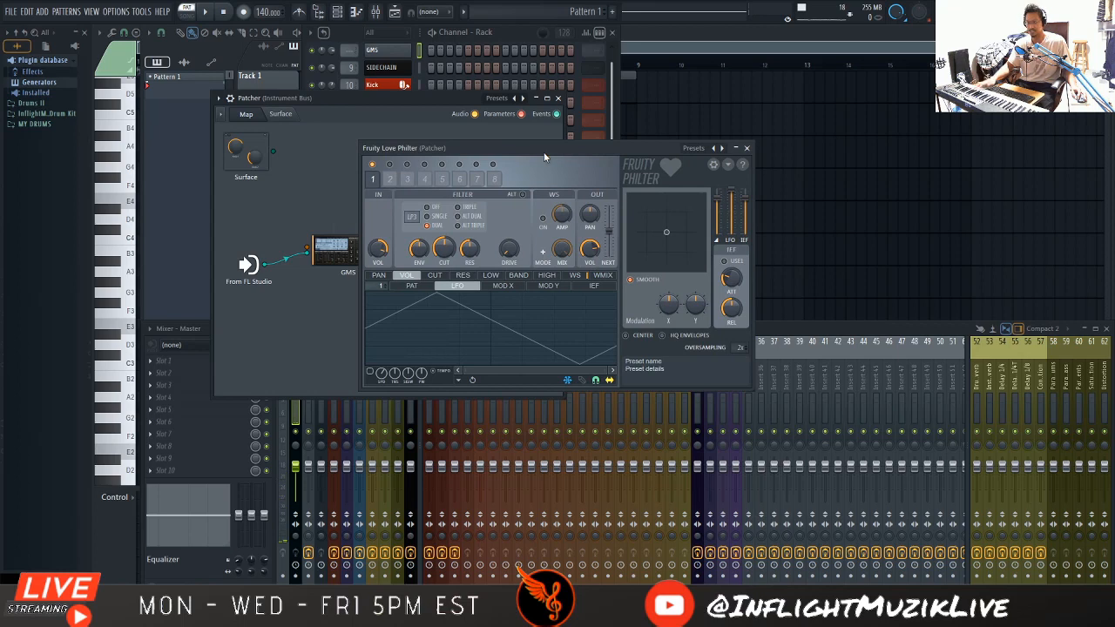
{"action": "mouse_move", "coordinate": [537, 161]}
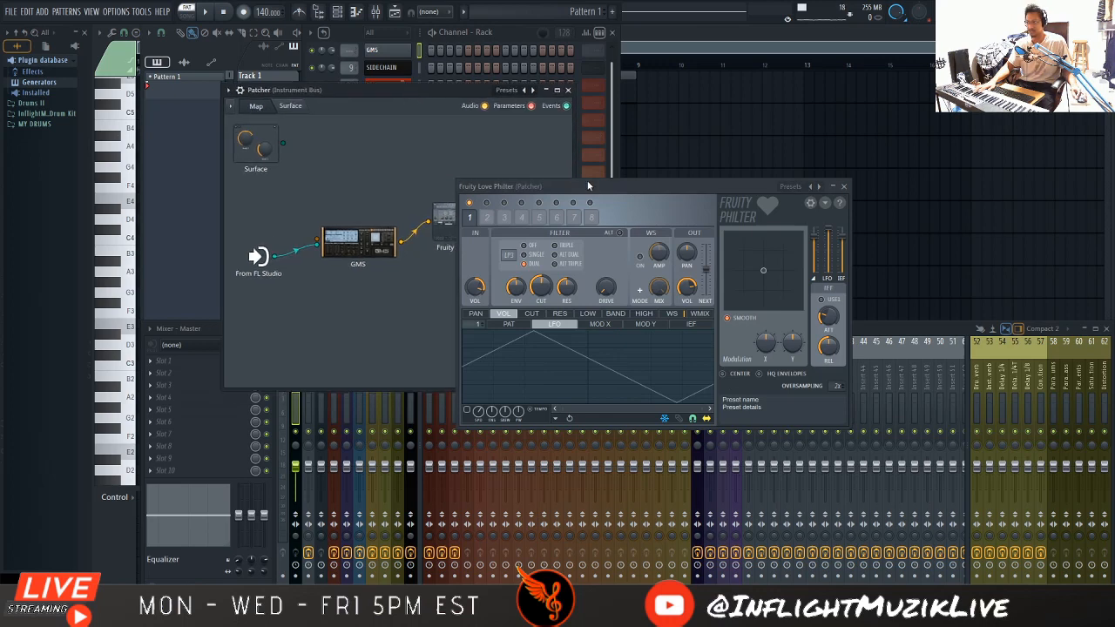
{"action": "left_click_drag", "start_coordinate": [589, 184], "coordinate": [643, 204]}
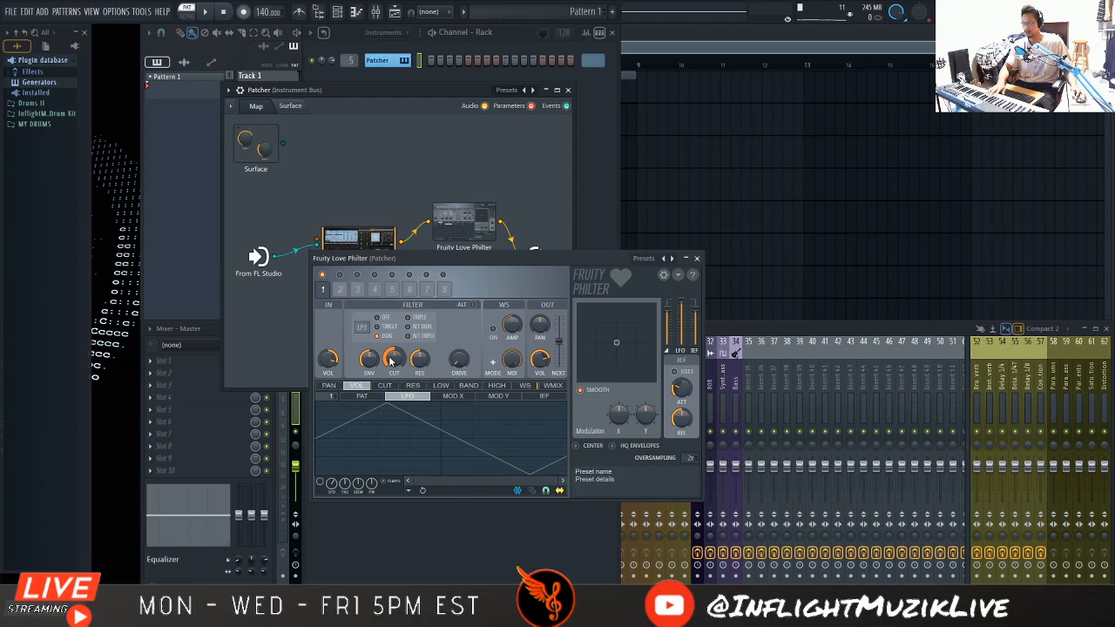
{"action": "left_click_drag", "start_coordinate": [394, 359], "coordinate": [394, 352]}
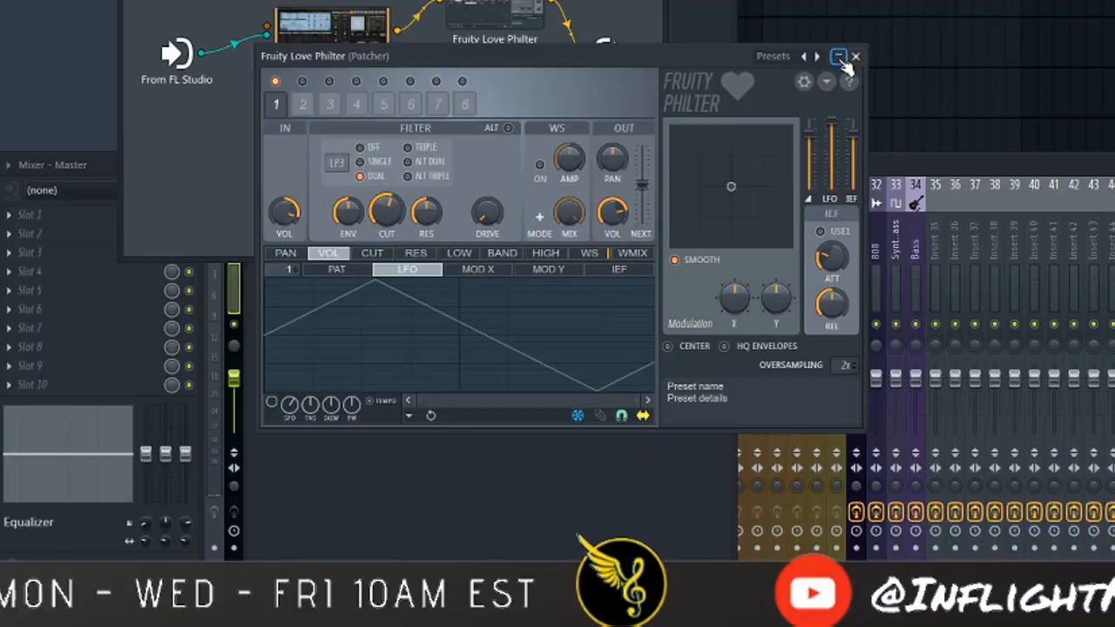
{"action": "left_click", "coordinate": [836, 55]}
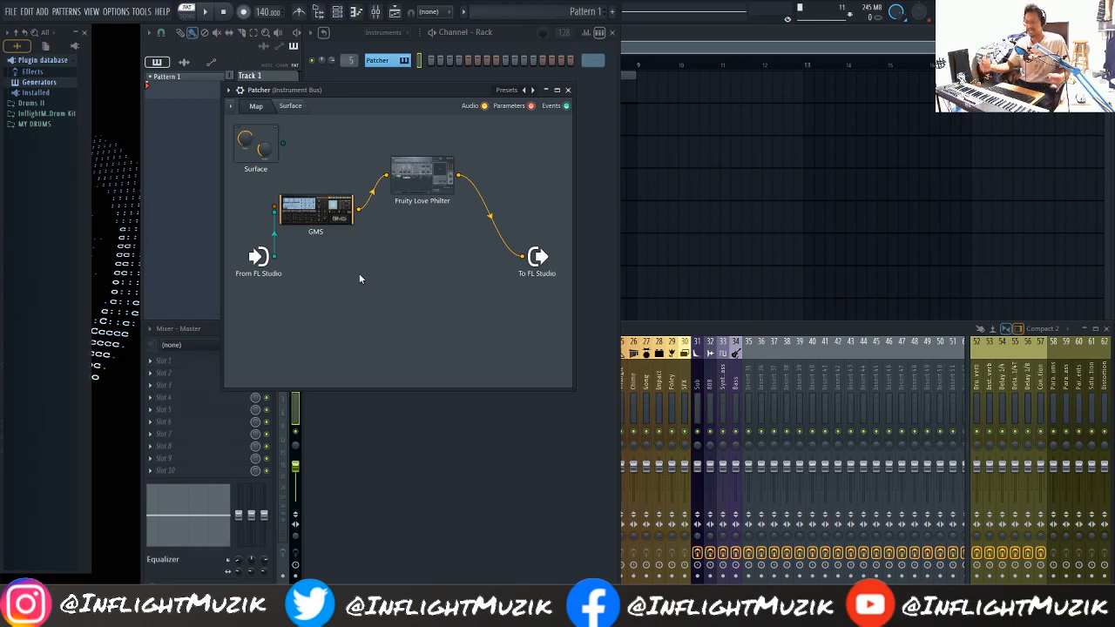
{"action": "mouse_move", "coordinate": [331, 249]}
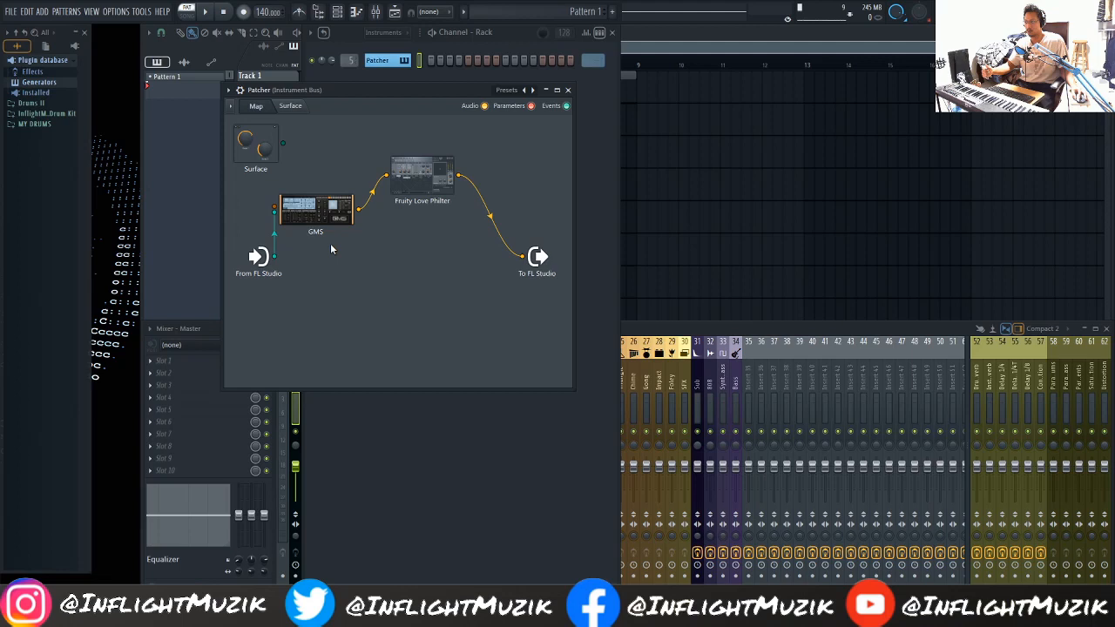
Step: Add Action Tremolo to the Patcher map and dial in its tremolo intensity on a sine wave
{"action": "right_click", "coordinate": [331, 251]}
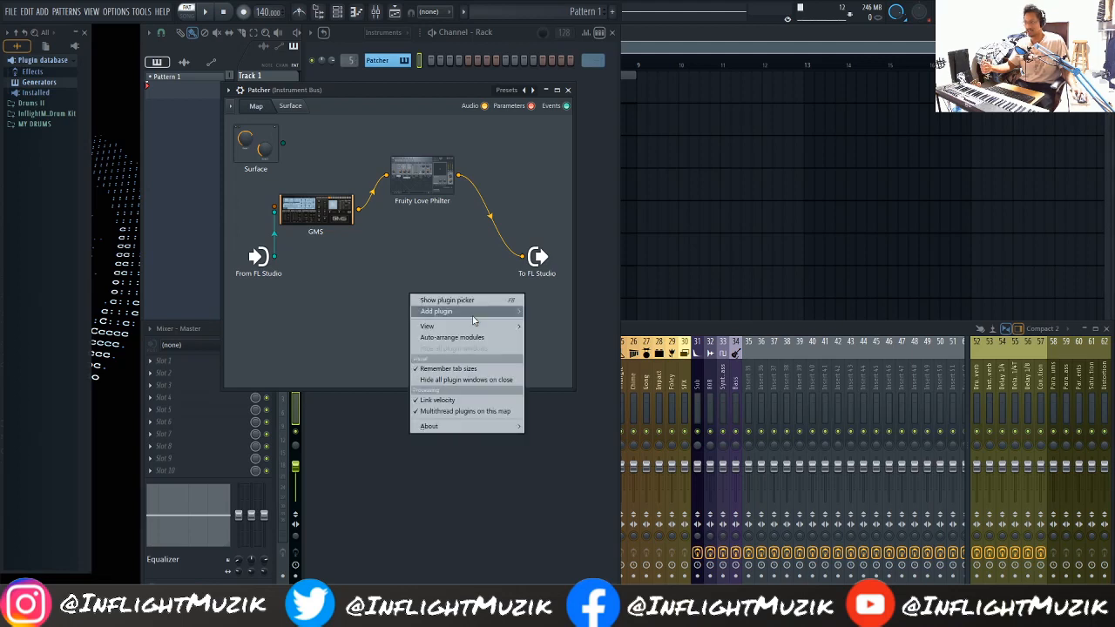
{"action": "left_click", "coordinate": [435, 311]}
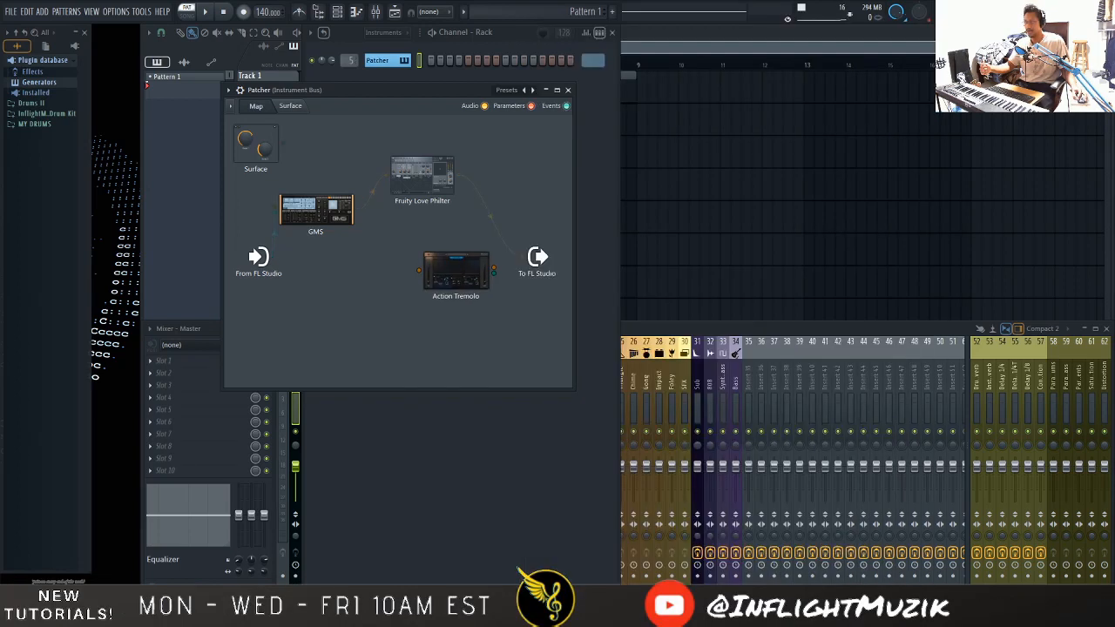
{"action": "double_click", "coordinate": [457, 270]}
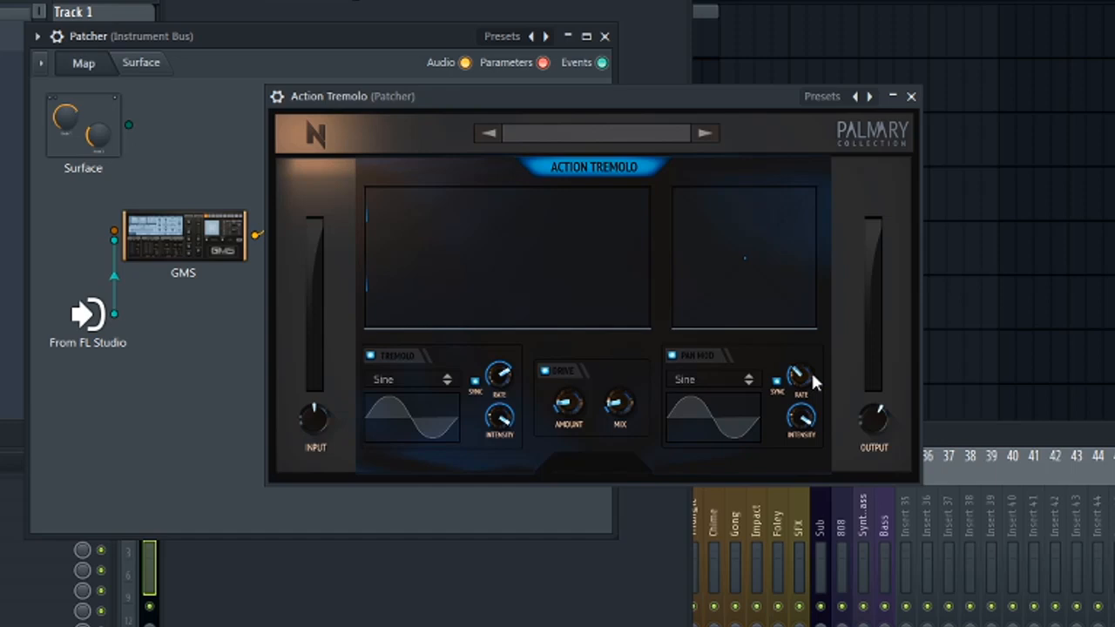
{"action": "mouse_move", "coordinate": [387, 352]}
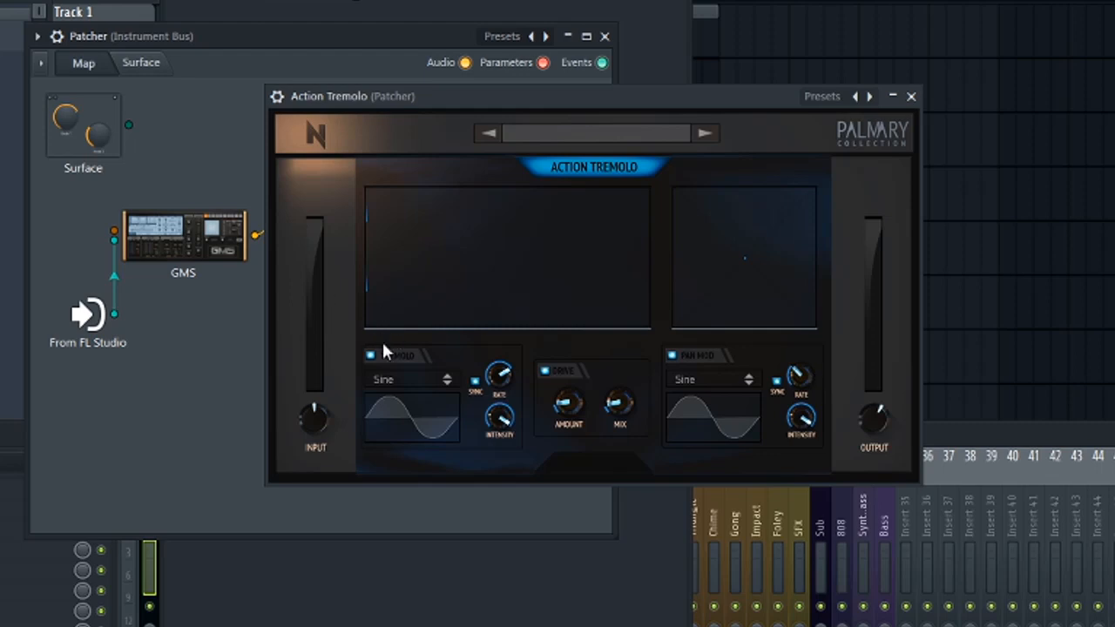
{"action": "mouse_move", "coordinate": [451, 376]}
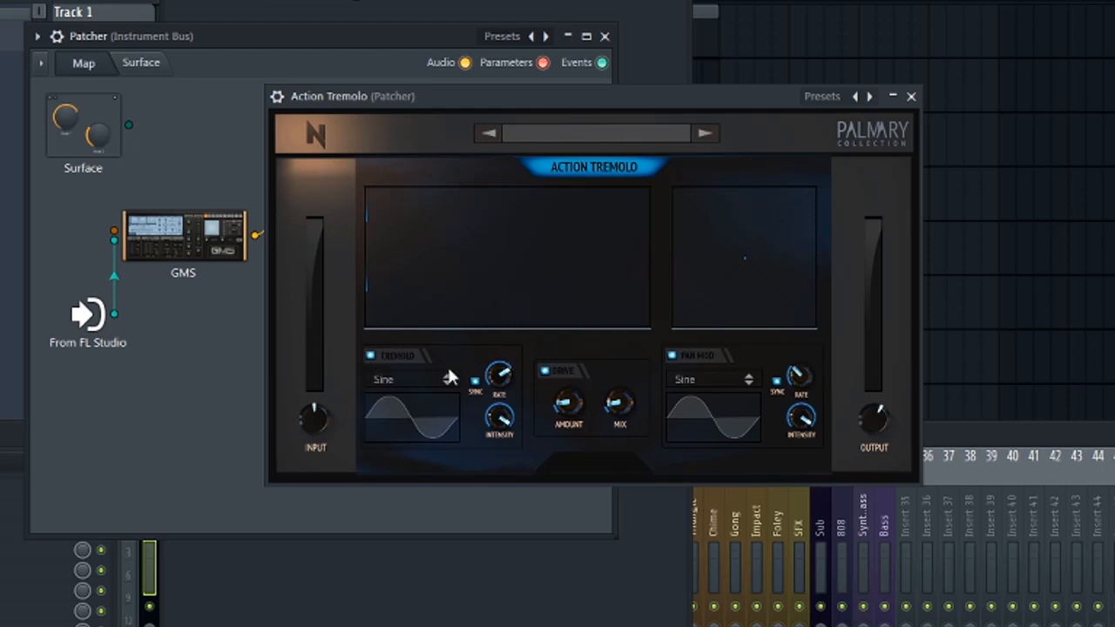
{"action": "mouse_move", "coordinate": [753, 428]}
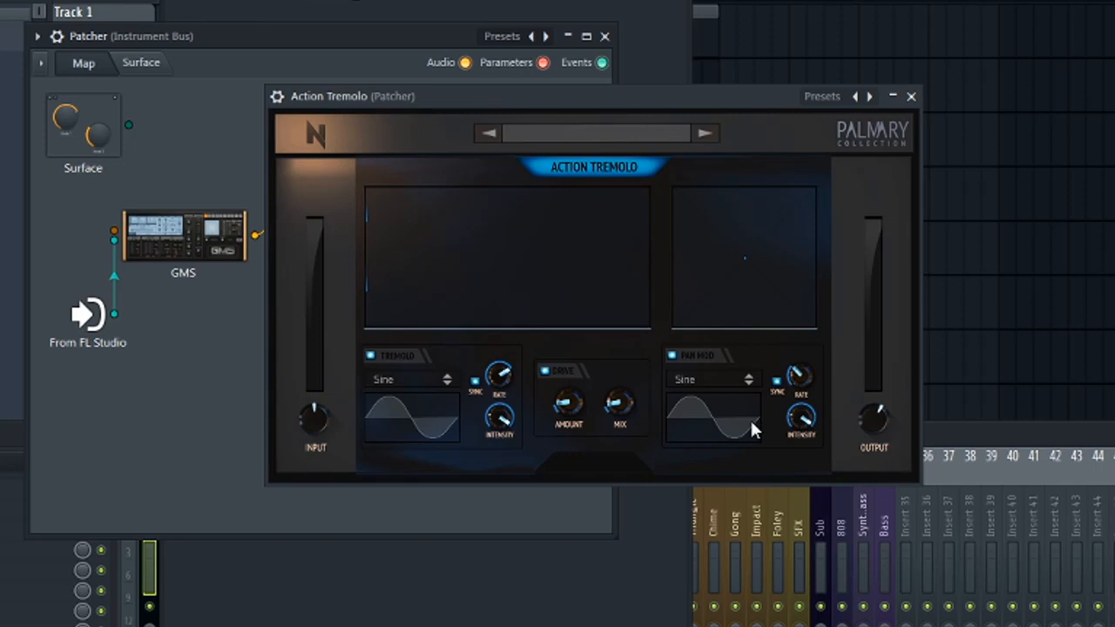
{"action": "mouse_move", "coordinate": [753, 424]}
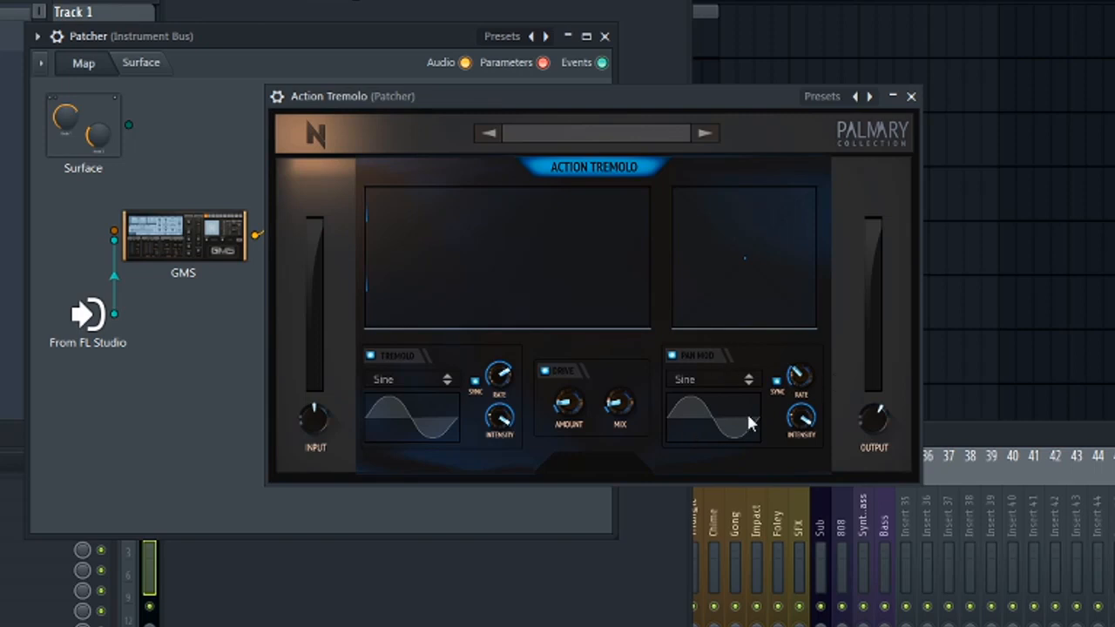
{"action": "left_click", "coordinate": [409, 380]}
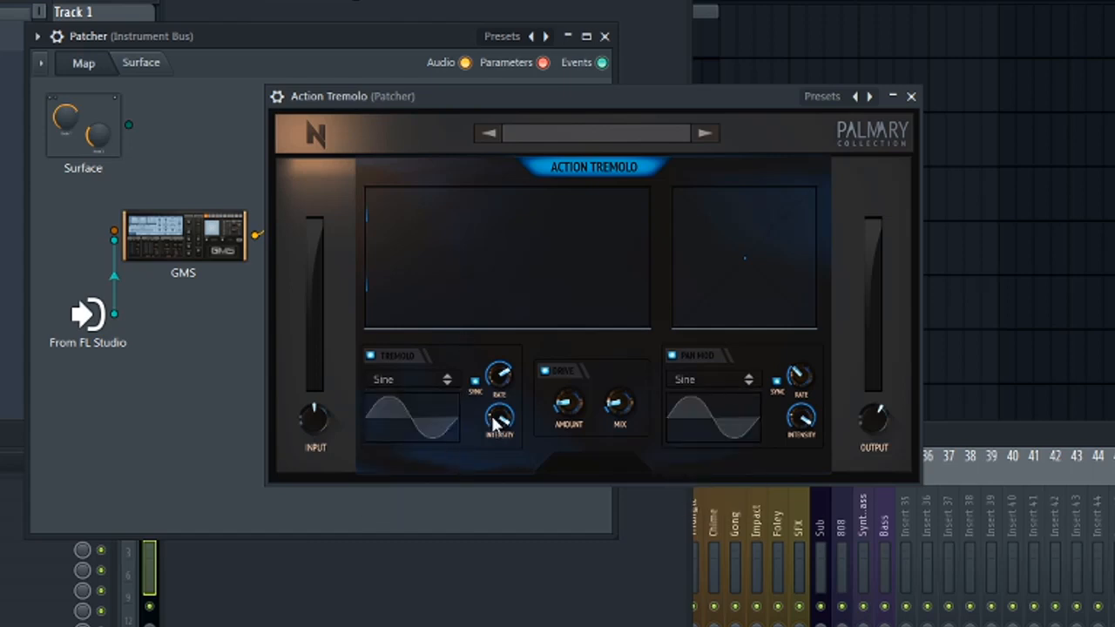
{"action": "mouse_move", "coordinate": [498, 415]}
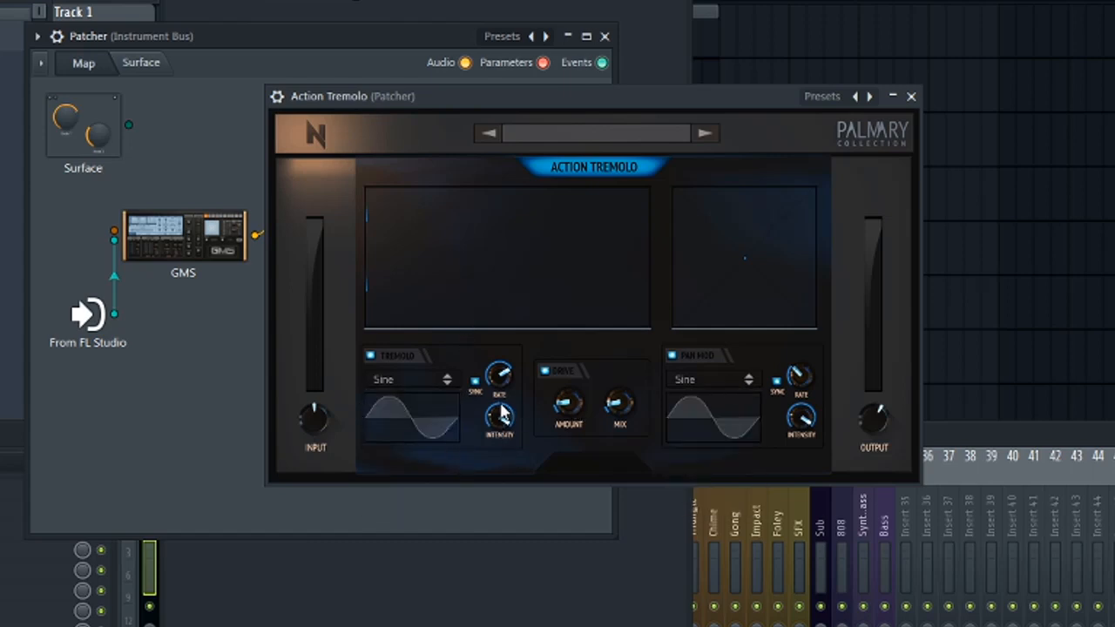
{"action": "mouse_move", "coordinate": [746, 417]}
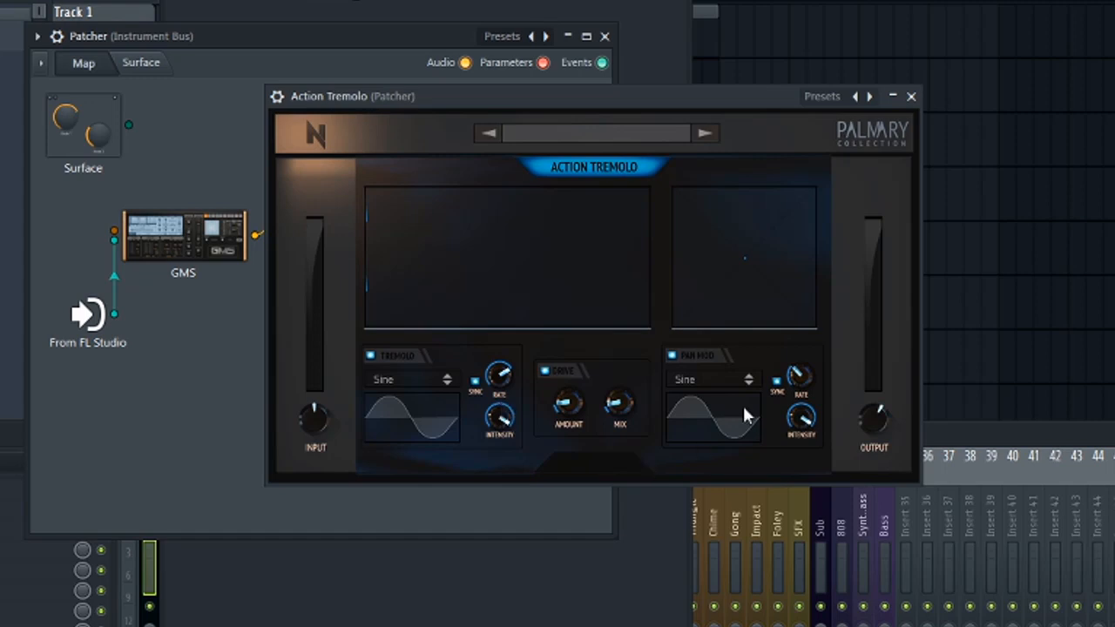
{"action": "mouse_move", "coordinate": [742, 402]}
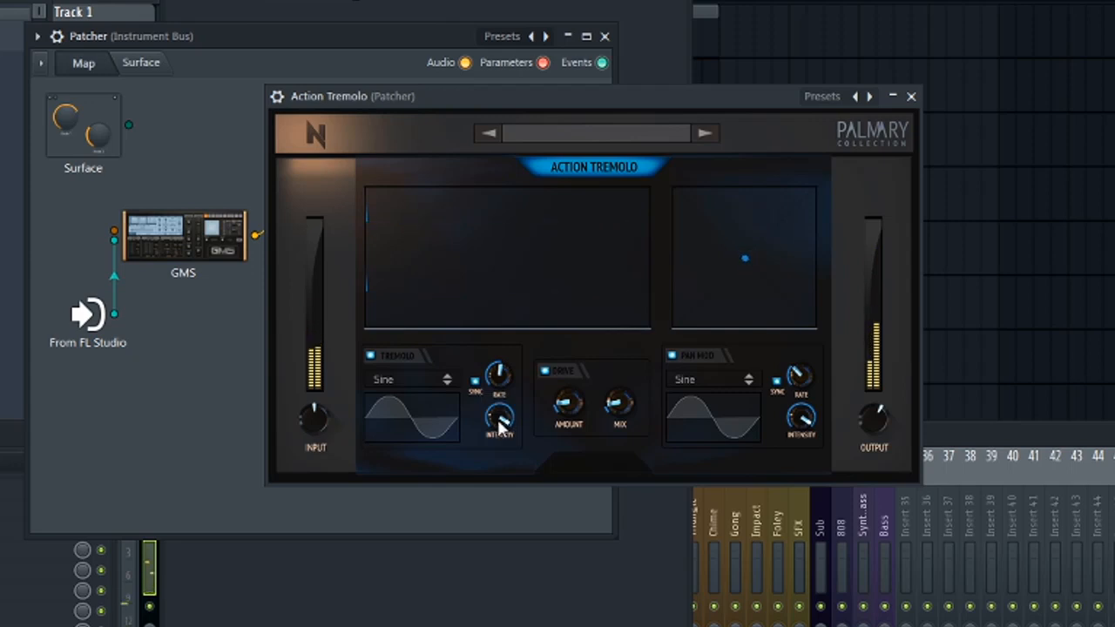
{"action": "left_click_drag", "start_coordinate": [497, 423], "coordinate": [502, 415]}
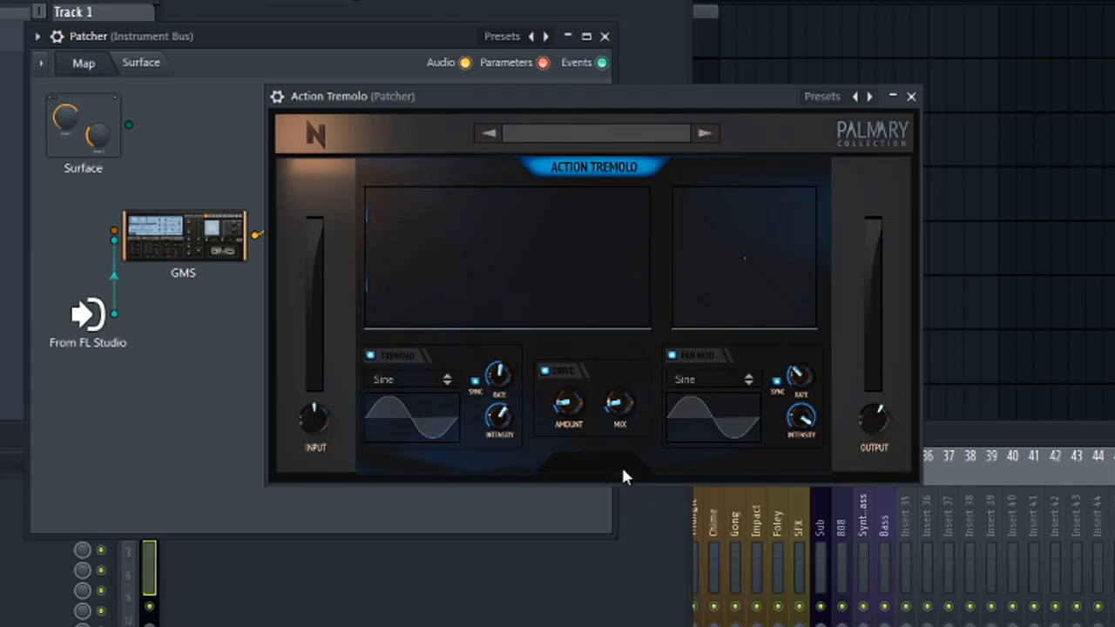
{"action": "mouse_move", "coordinate": [593, 418]}
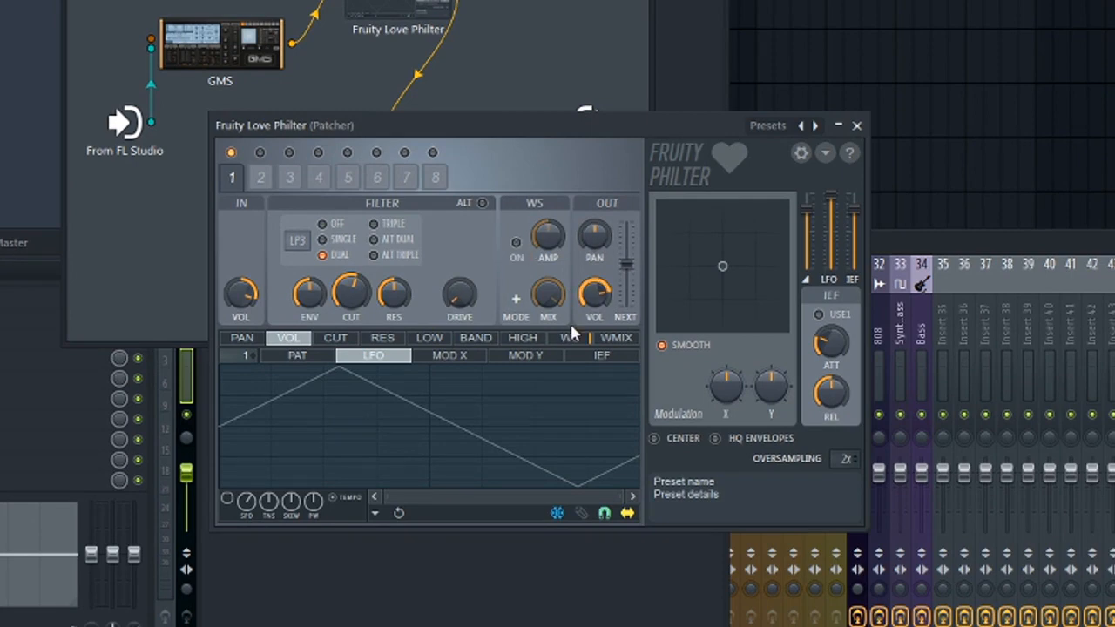
Step: Raise the Love Philter WS Mix and reshape its waveshaper curve point
{"action": "left_click", "coordinate": [568, 338]}
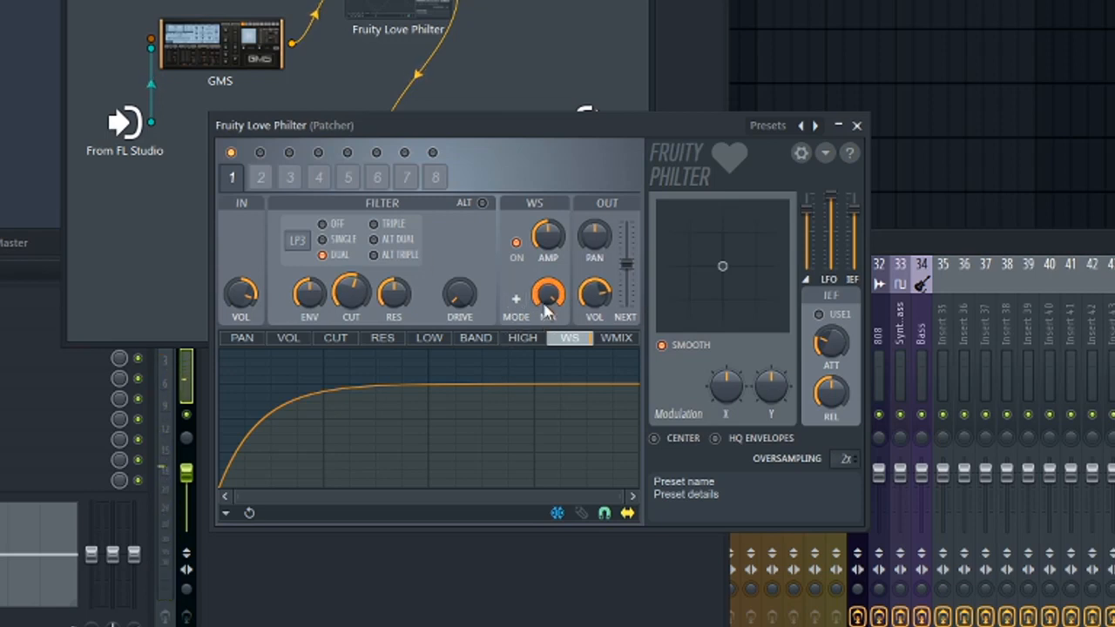
{"action": "left_click_drag", "start_coordinate": [547, 295], "coordinate": [547, 279]}
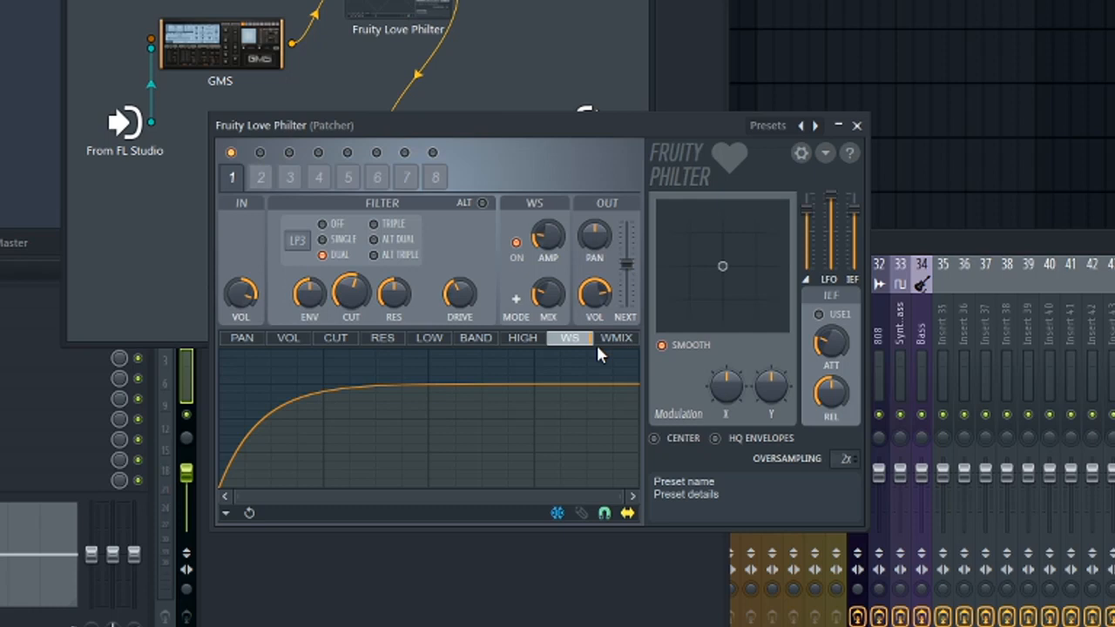
{"action": "mouse_move", "coordinate": [591, 509]}
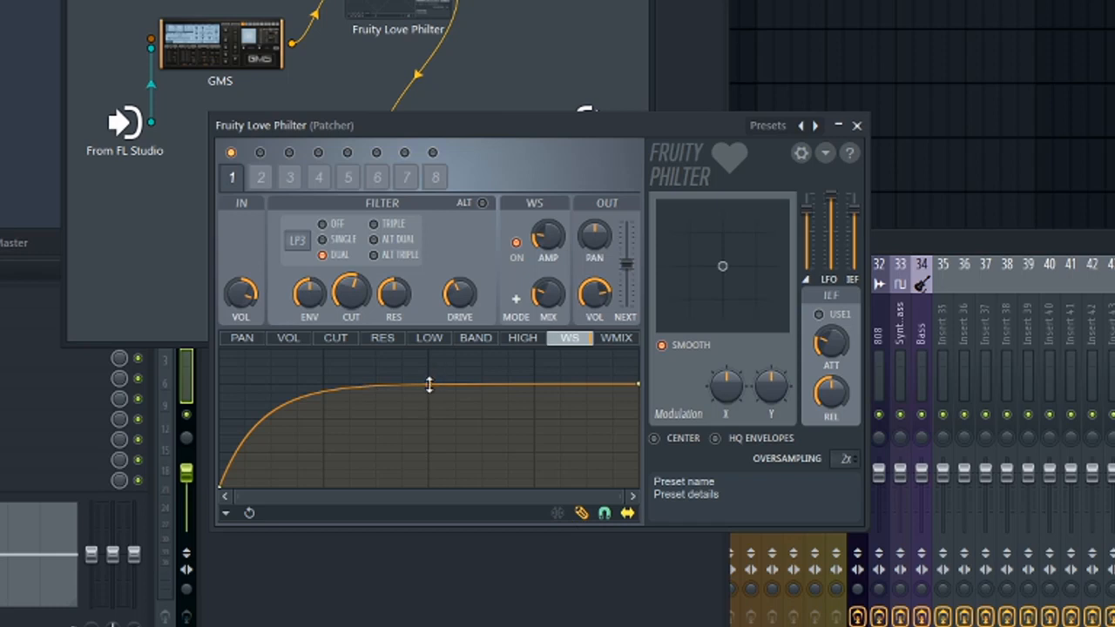
{"action": "left_click_drag", "start_coordinate": [429, 385], "coordinate": [428, 404]}
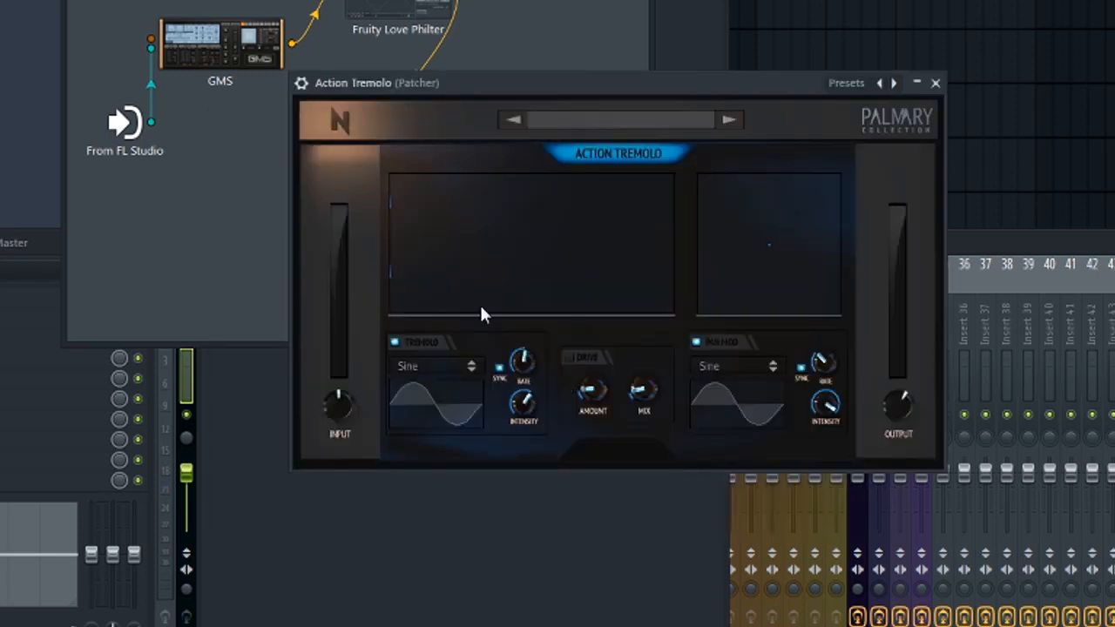
{"action": "mouse_move", "coordinate": [631, 187]}
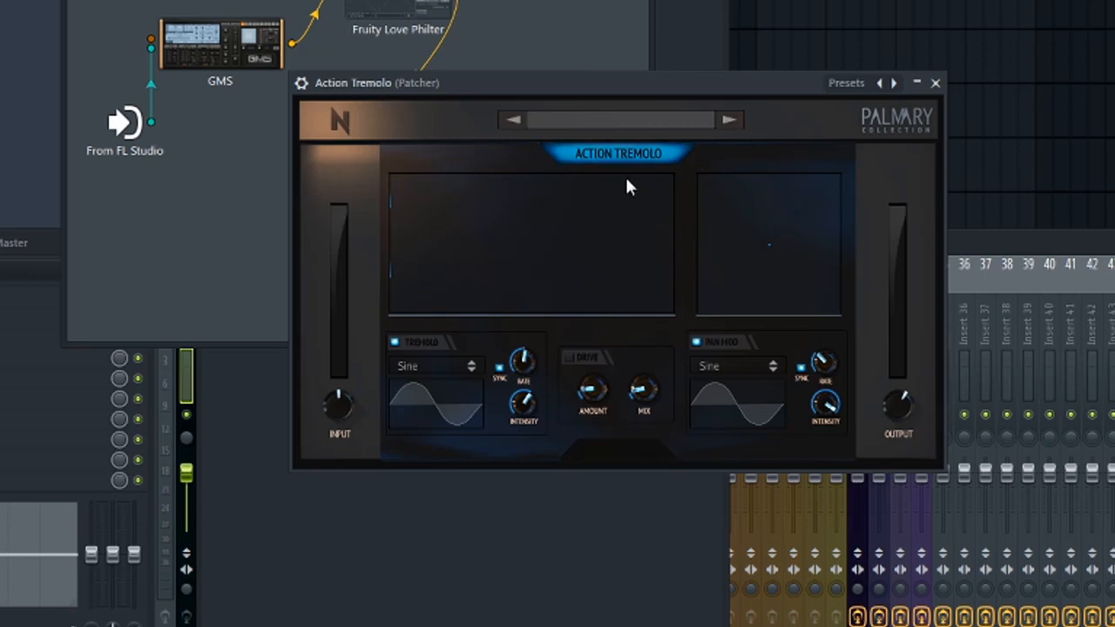
{"action": "mouse_move", "coordinate": [752, 415]}
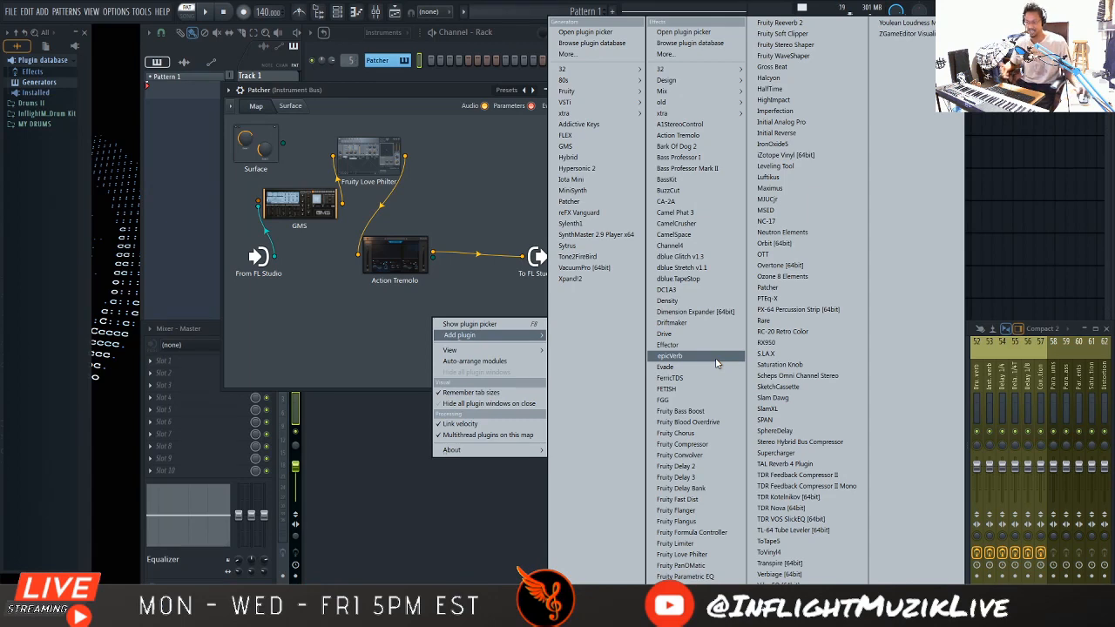
{"action": "mouse_move", "coordinate": [688, 467]}
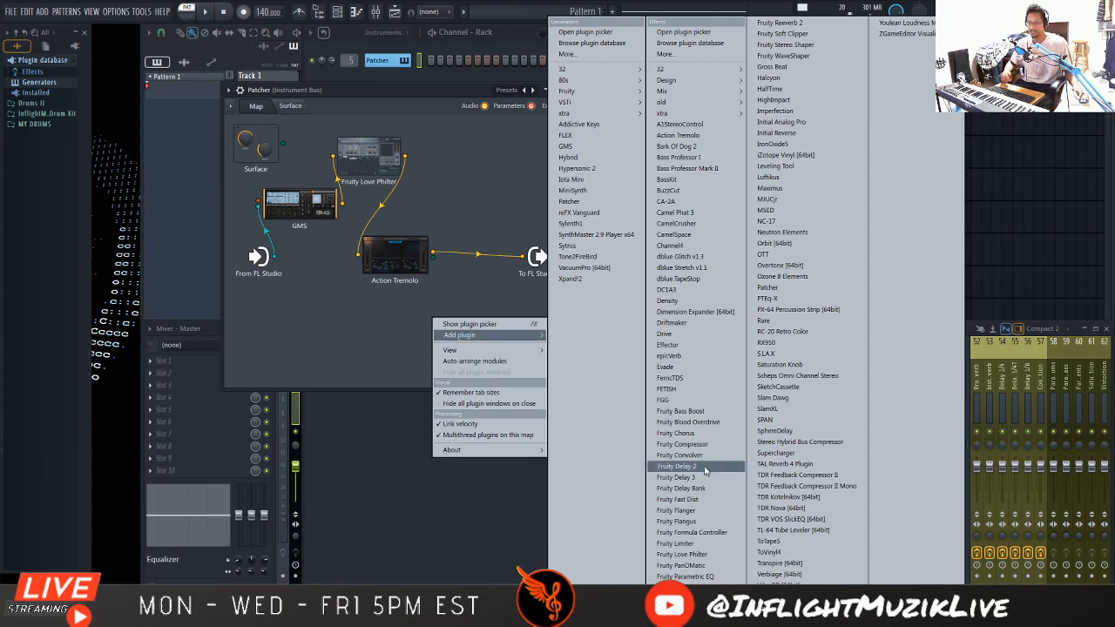
Step: Add Fruity Delay 2 after Action Tremolo and set its feedback to PPONG
{"action": "left_click", "coordinate": [678, 467]}
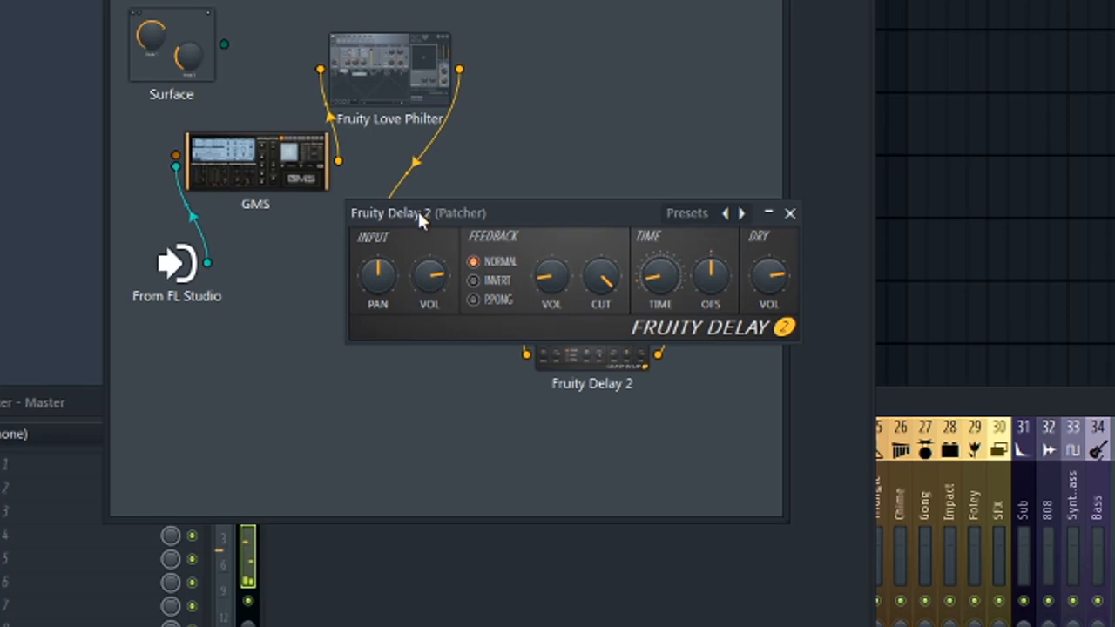
{"action": "left_click", "coordinate": [474, 299]}
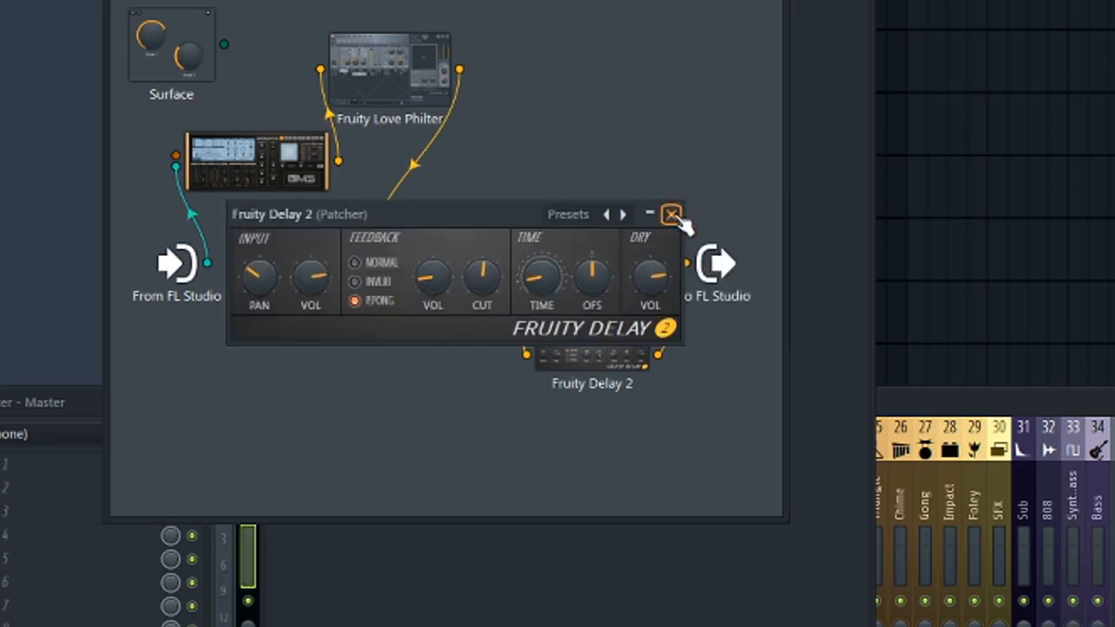
{"action": "left_click", "coordinate": [671, 214]}
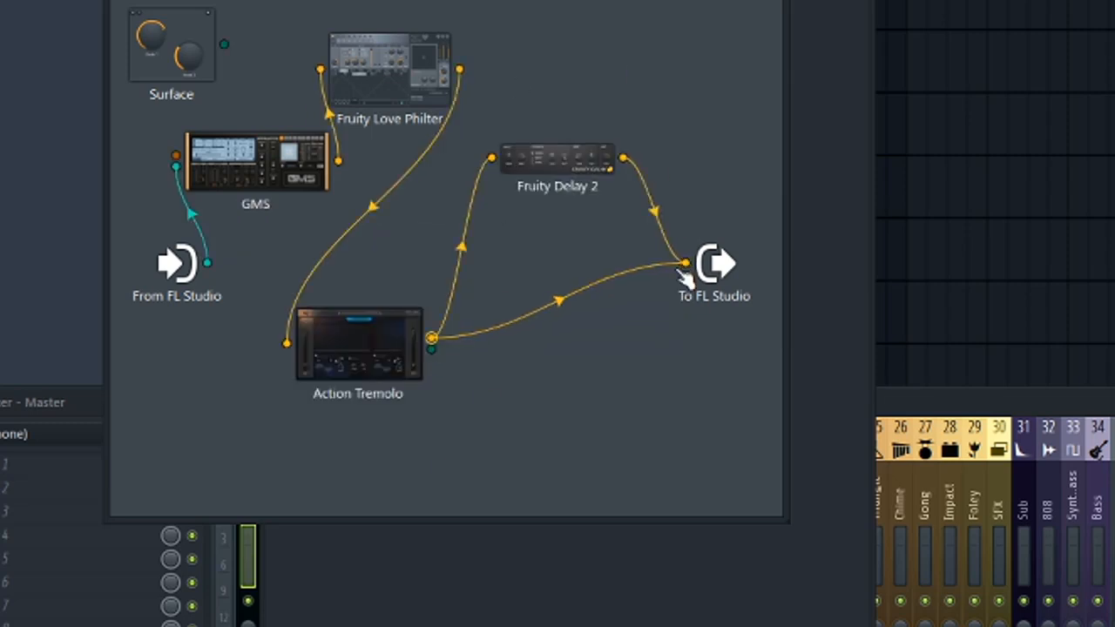
Step: Recheck Fruity Delay 2's settings and move its node above Action Tremolo in the map
{"action": "double_click", "coordinate": [558, 157]}
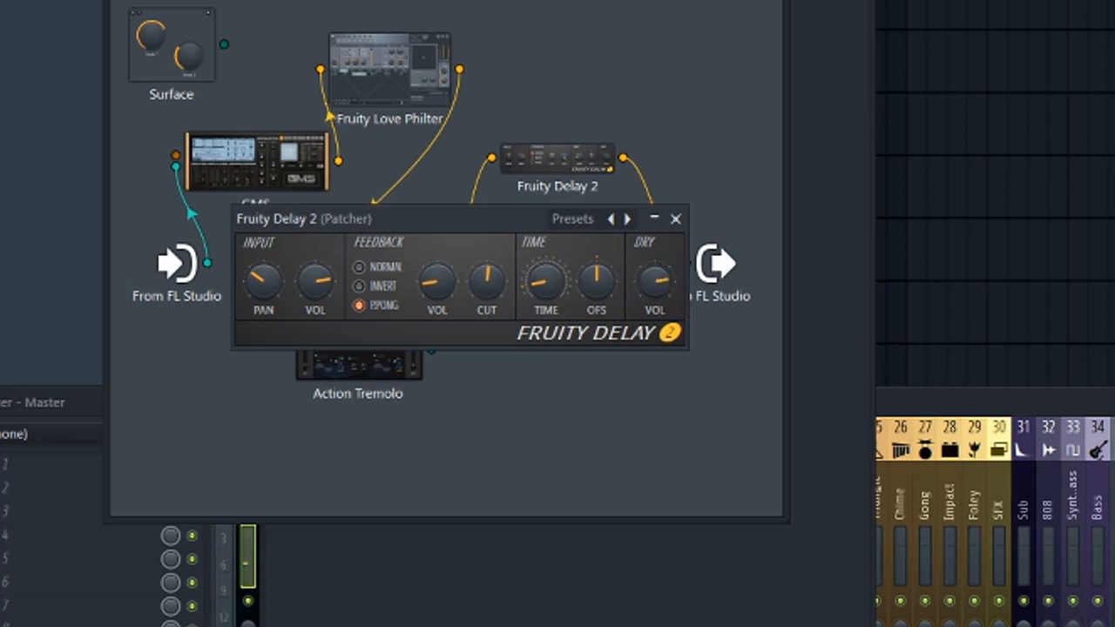
{"action": "left_click_drag", "start_coordinate": [655, 286], "coordinate": [641, 258]}
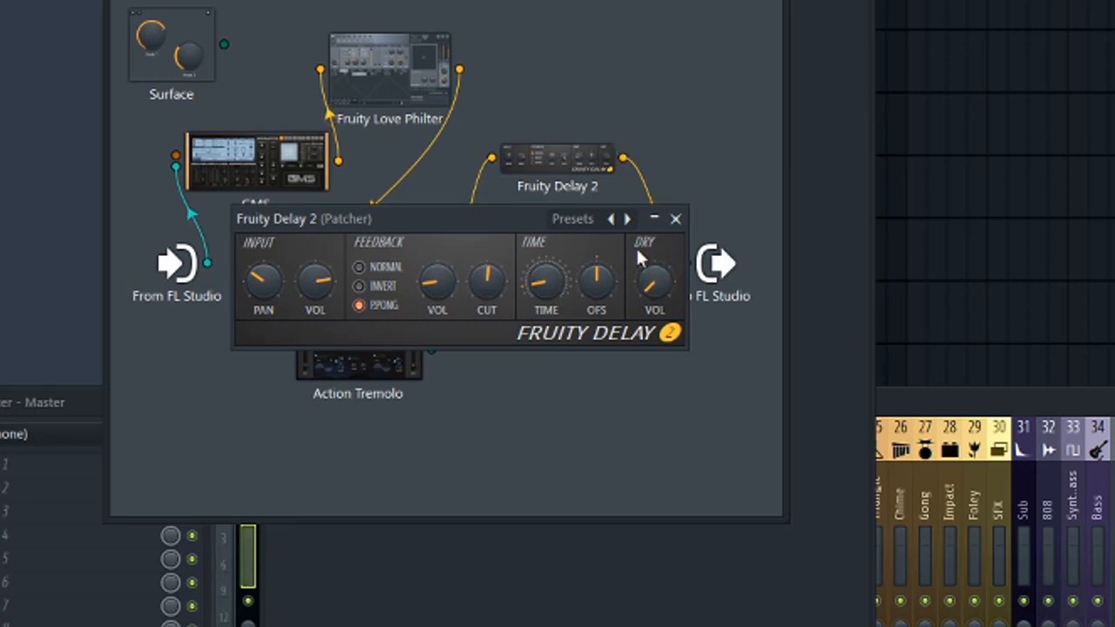
{"action": "left_click", "coordinate": [676, 219]}
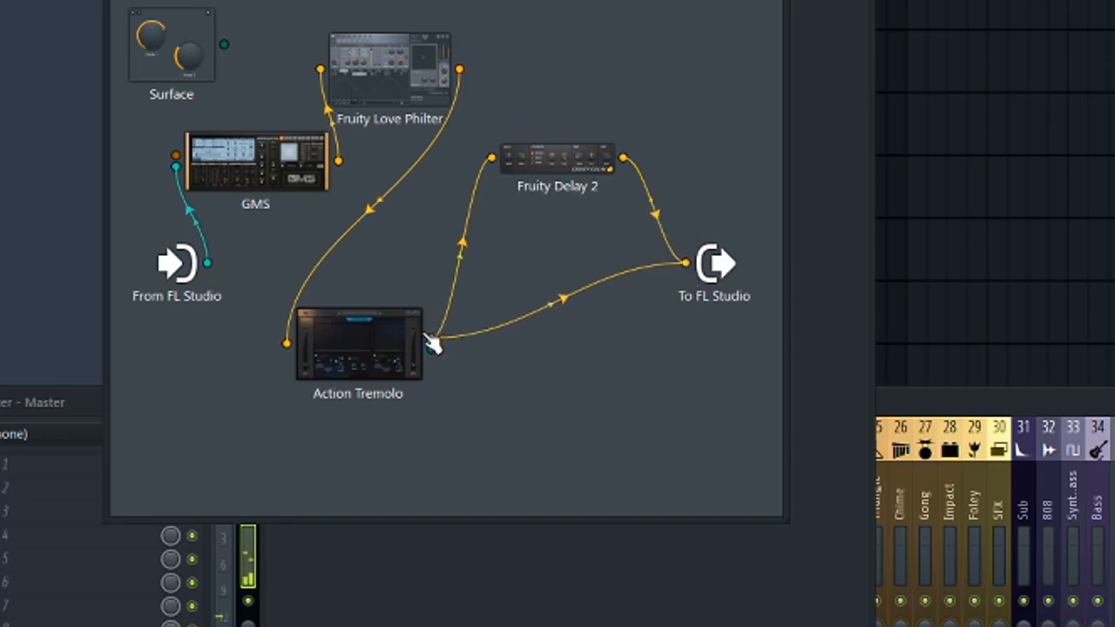
{"action": "left_click_drag", "start_coordinate": [558, 166], "coordinate": [492, 165]}
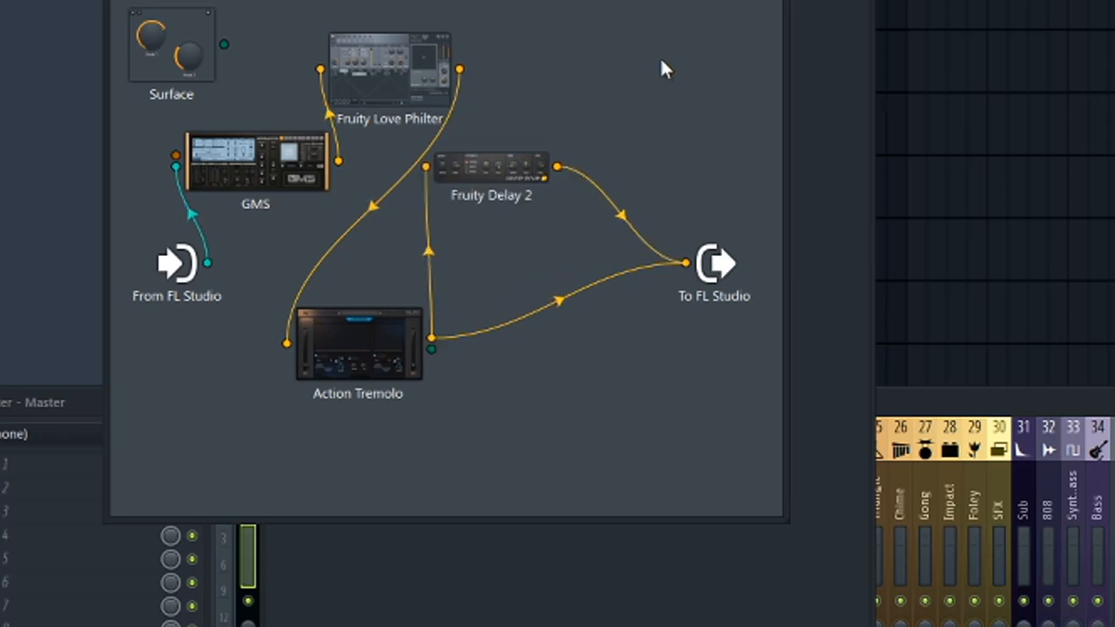
{"action": "mouse_move", "coordinate": [655, 133]}
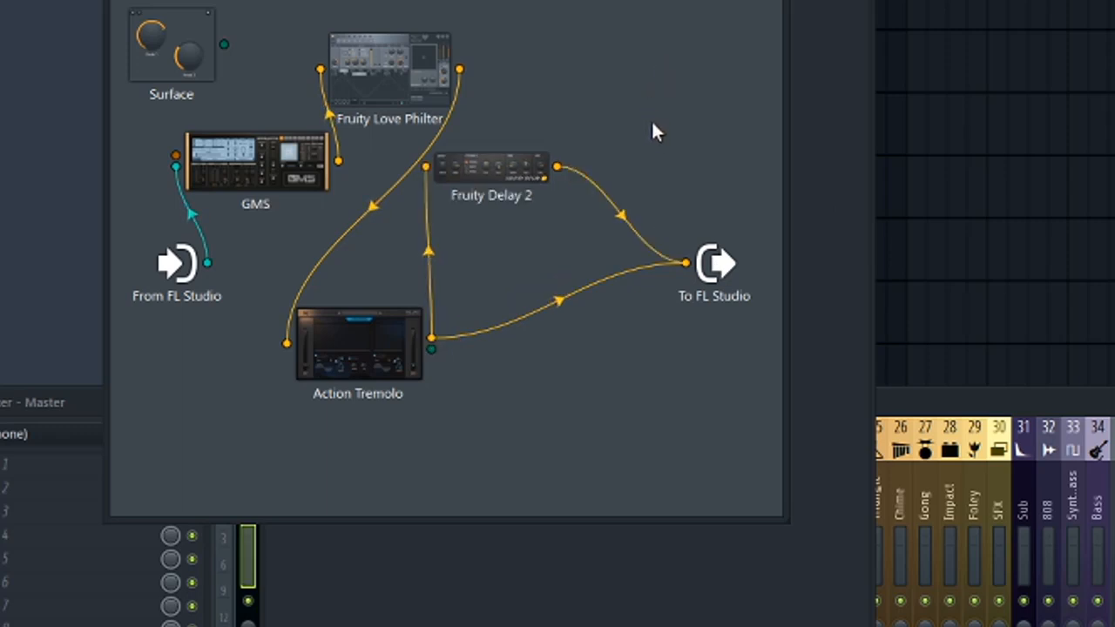
{"action": "right_click", "coordinate": [657, 131]}
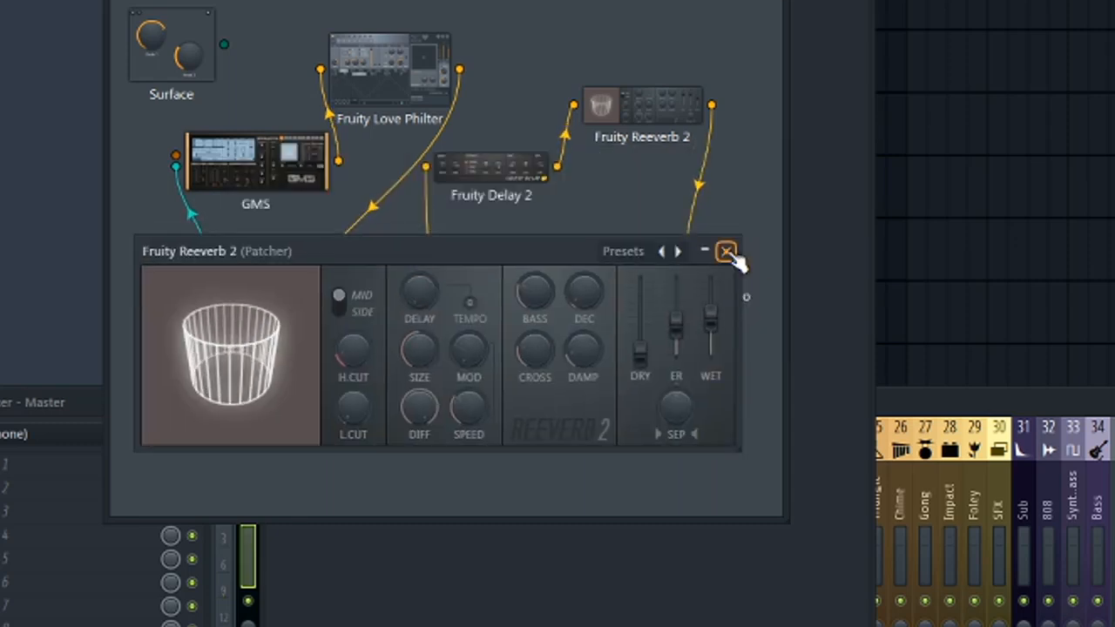
Step: Place Fruity Reeverb 2 after the delay and add Fruity Parametric EQ 2 to the map
{"action": "left_click", "coordinate": [726, 251]}
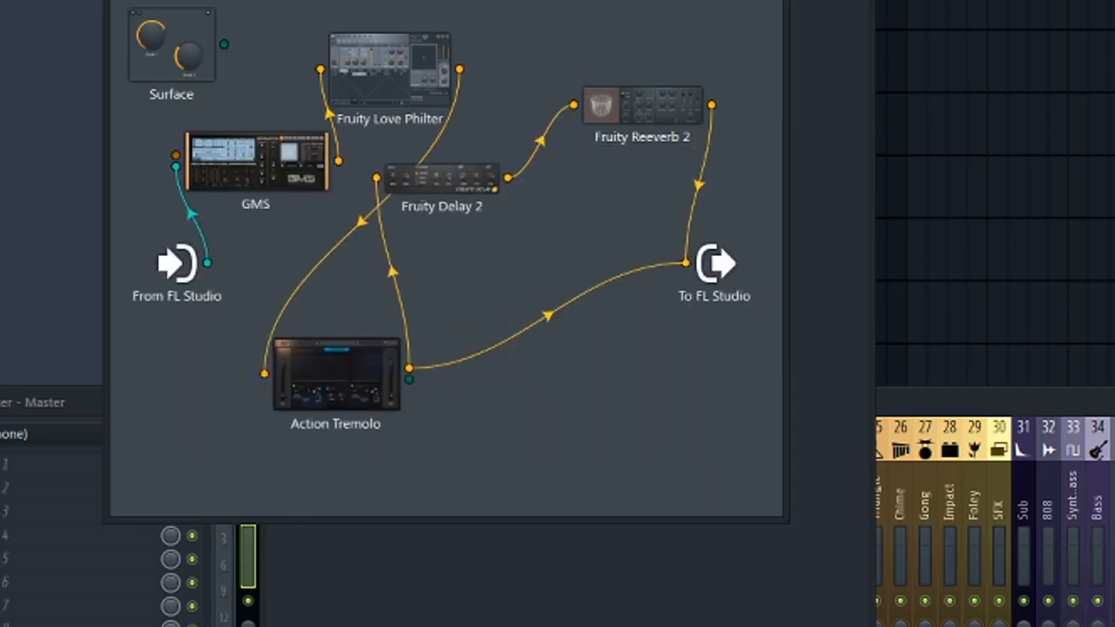
{"action": "left_click_drag", "start_coordinate": [641, 105], "coordinate": [591, 90]}
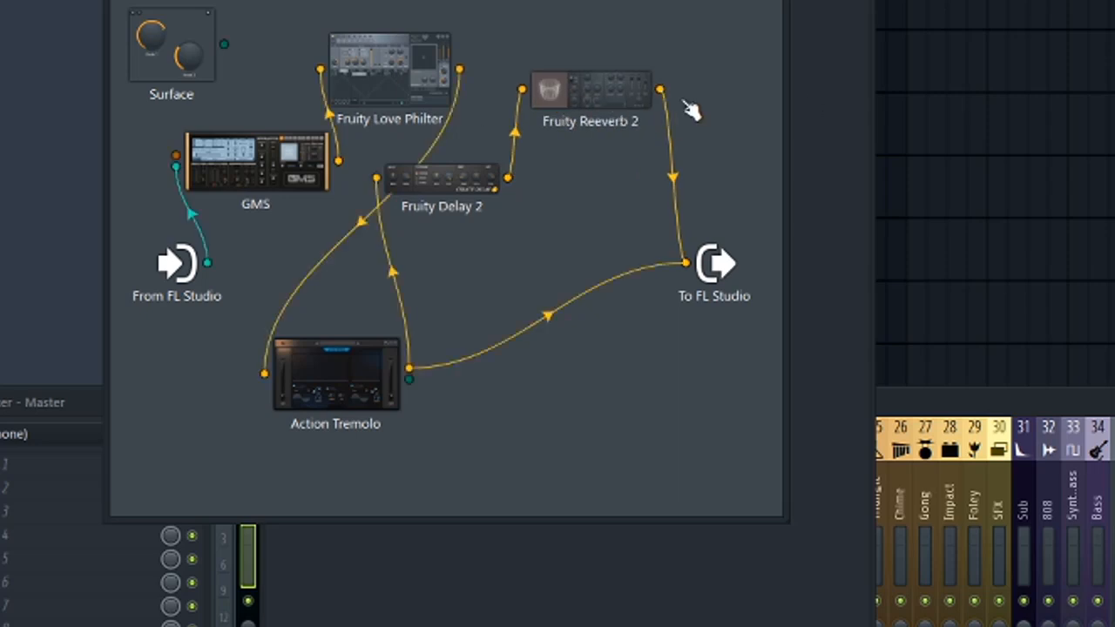
{"action": "mouse_move", "coordinate": [665, 282]}
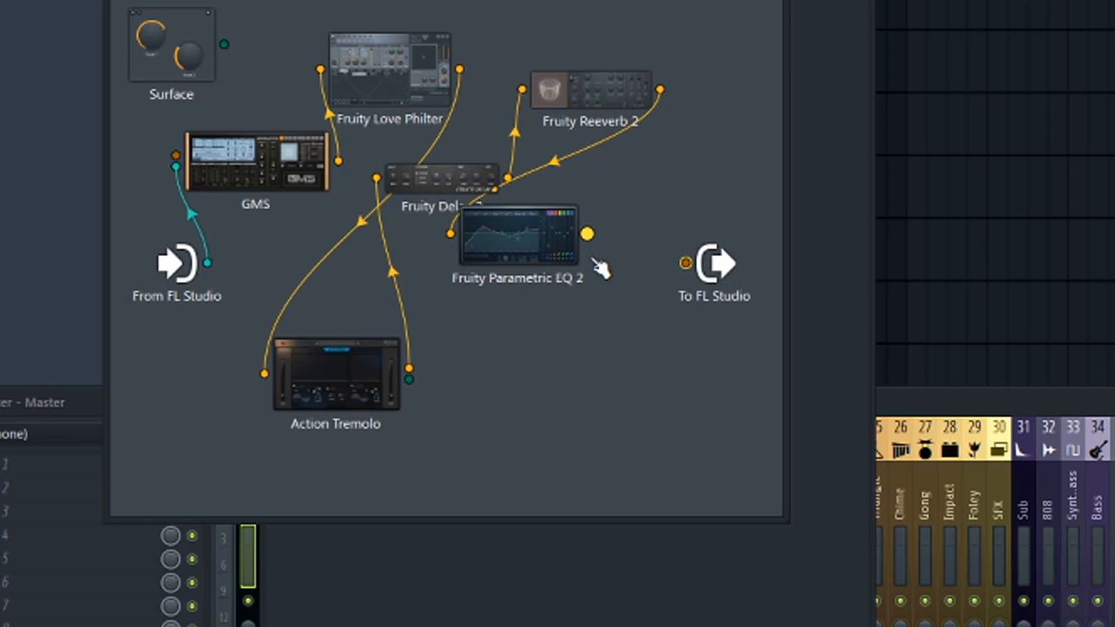
{"action": "double_click", "coordinate": [516, 237]}
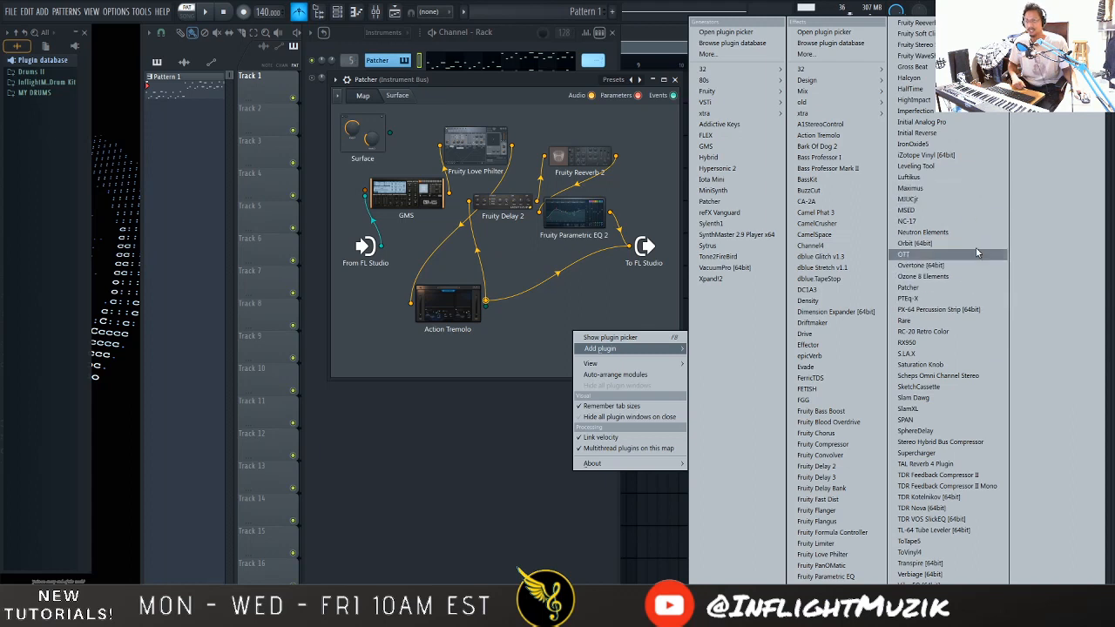
{"action": "mouse_move", "coordinate": [948, 275]}
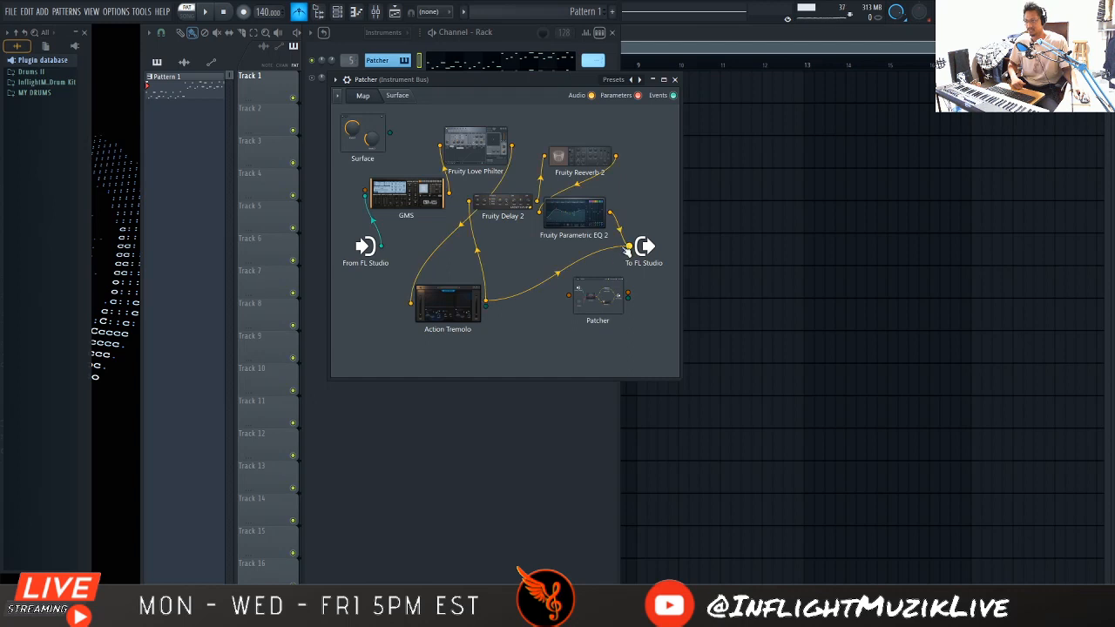
{"action": "mouse_move", "coordinate": [599, 277]}
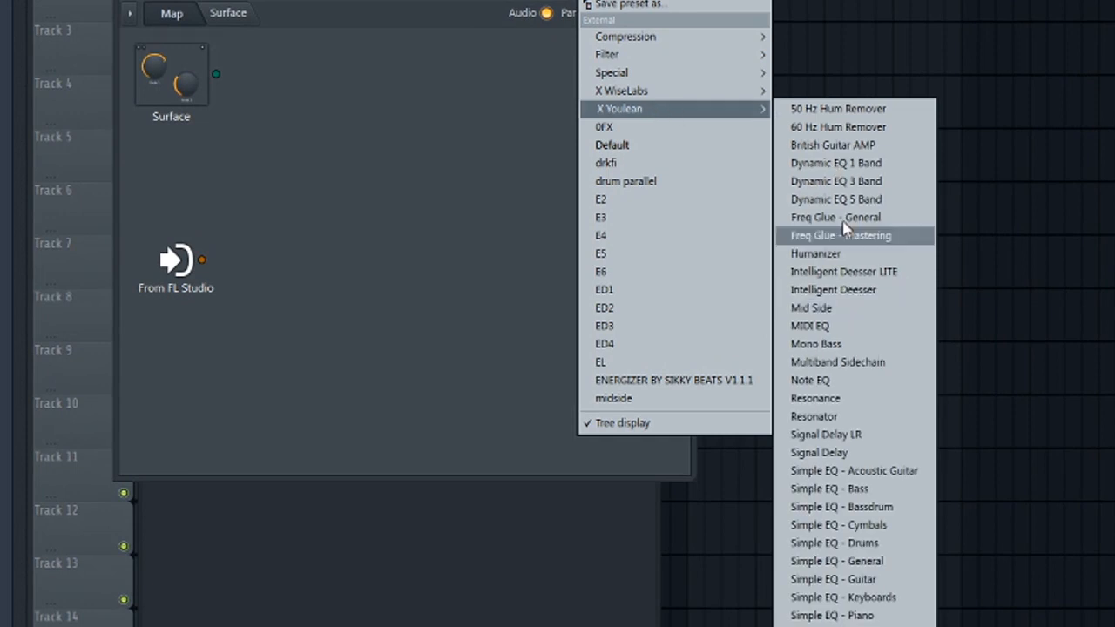
Step: Load the Youlean Humanizer from the X Youlean preset folder into the nested Patcher
{"action": "left_click", "coordinate": [816, 254]}
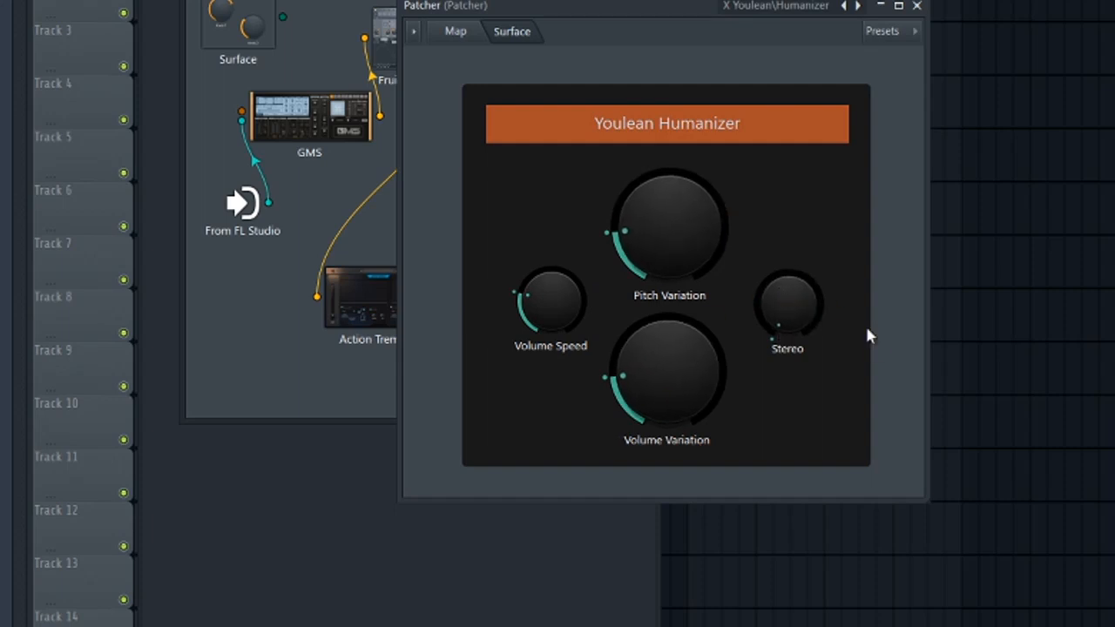
{"action": "mouse_move", "coordinate": [788, 310]}
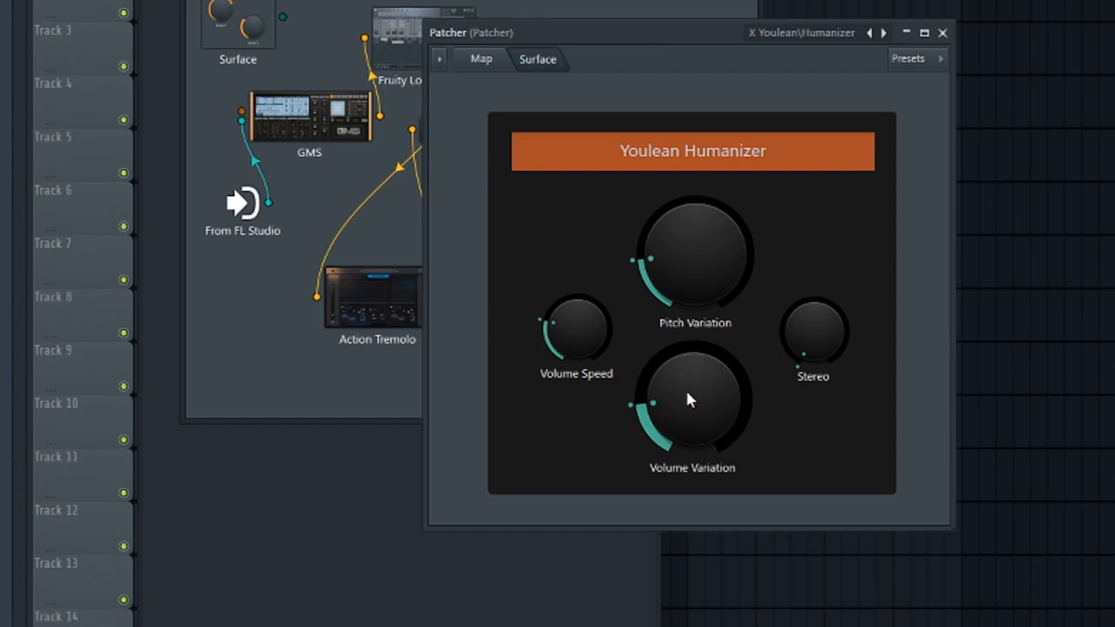
Step: Turn up the Humanizer's pitch and volume variation knobs for a subtle lead drift
{"action": "left_click_drag", "start_coordinate": [689, 401], "coordinate": [642, 410]}
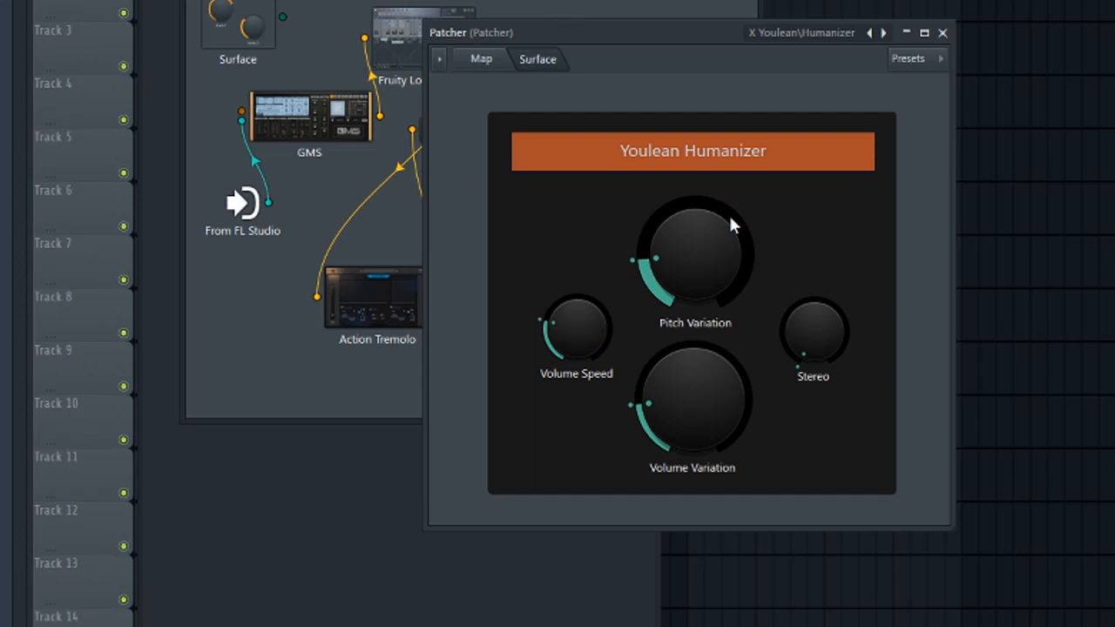
{"action": "mouse_move", "coordinate": [714, 218]}
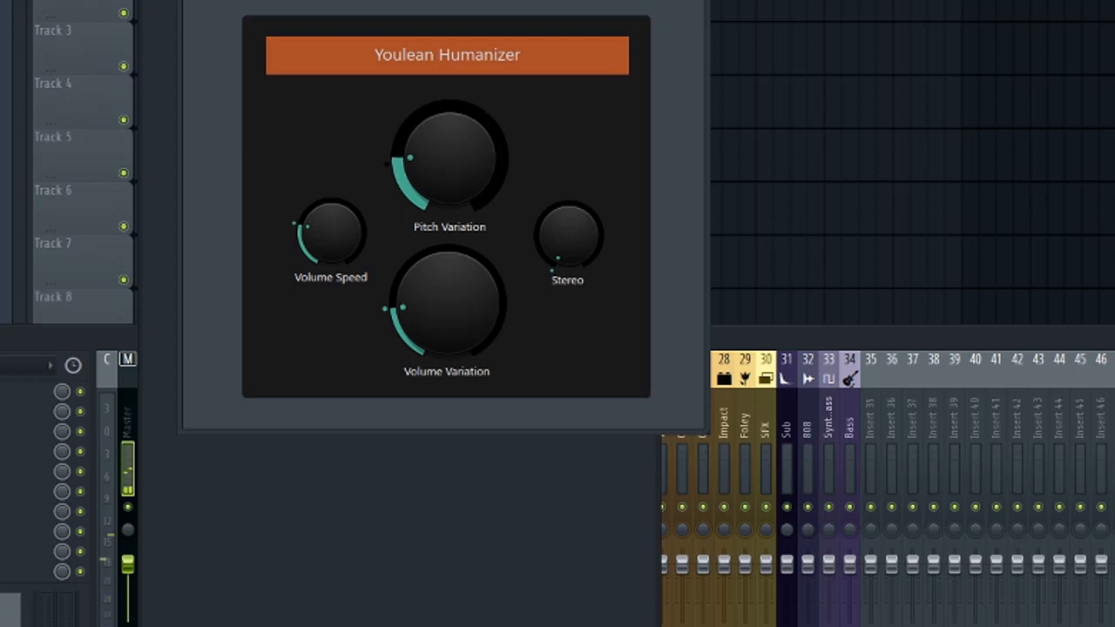
{"action": "left_click_drag", "start_coordinate": [401, 160], "coordinate": [422, 125]}
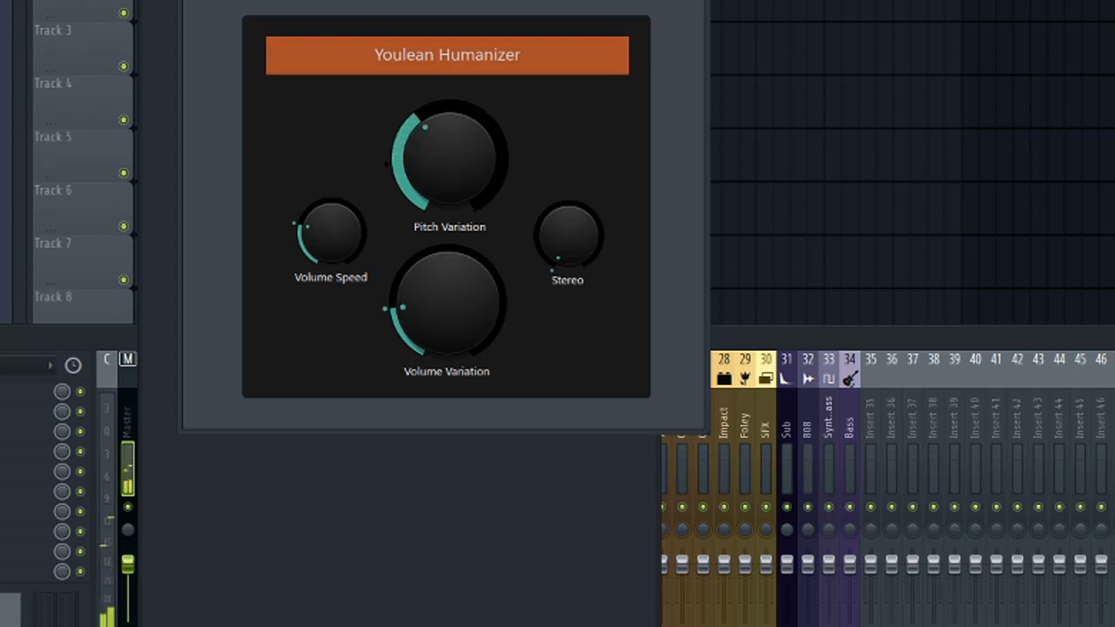
{"action": "left_click_drag", "start_coordinate": [427, 131], "coordinate": [444, 122]}
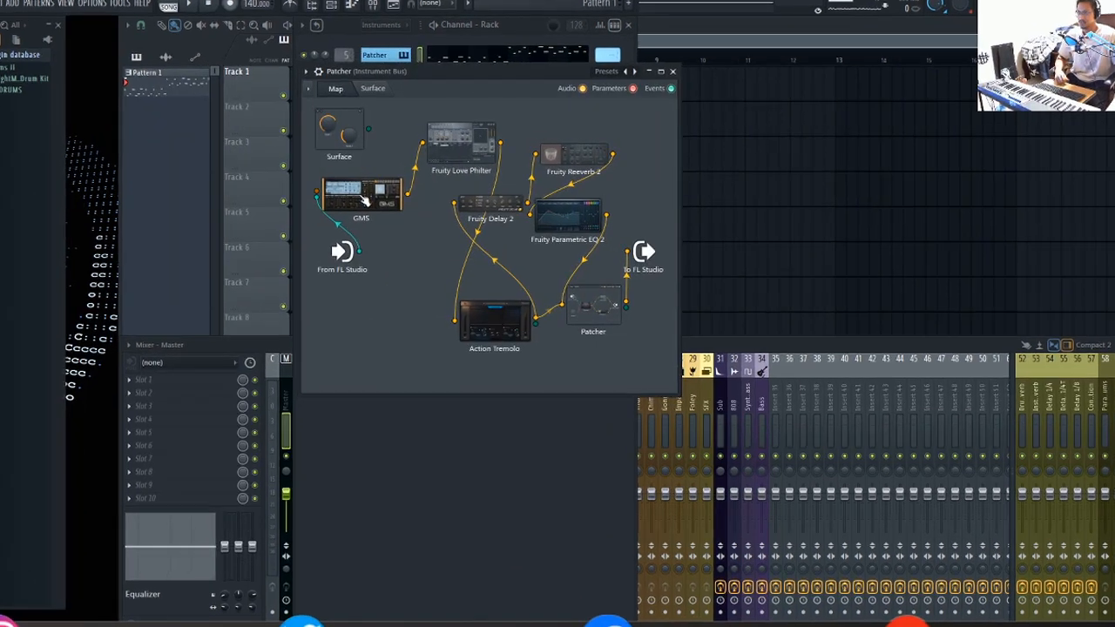
Step: Add a second GMS layer loaded with the Classic Detune TE preset from Leads & Synths
{"action": "right_click", "coordinate": [361, 195]}
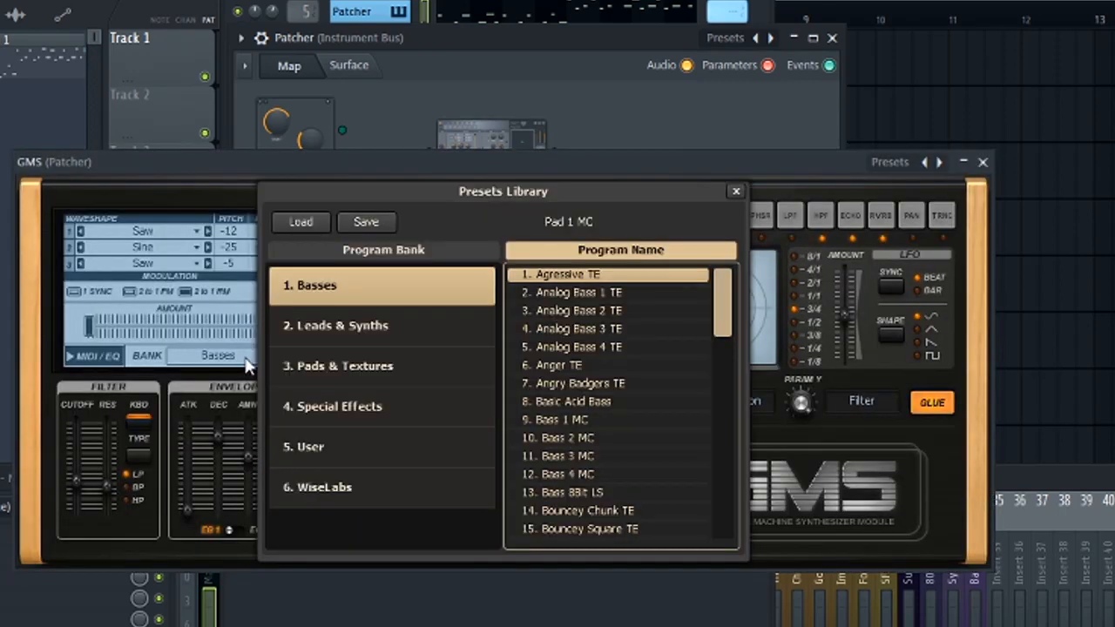
{"action": "mouse_move", "coordinate": [342, 326]}
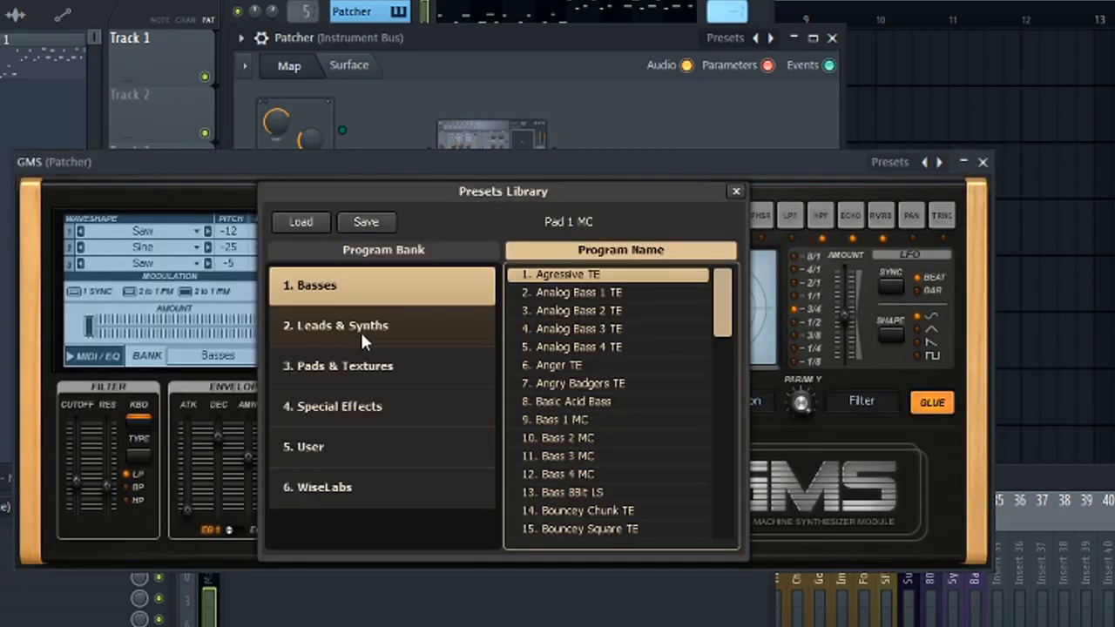
{"action": "left_click", "coordinate": [342, 326]}
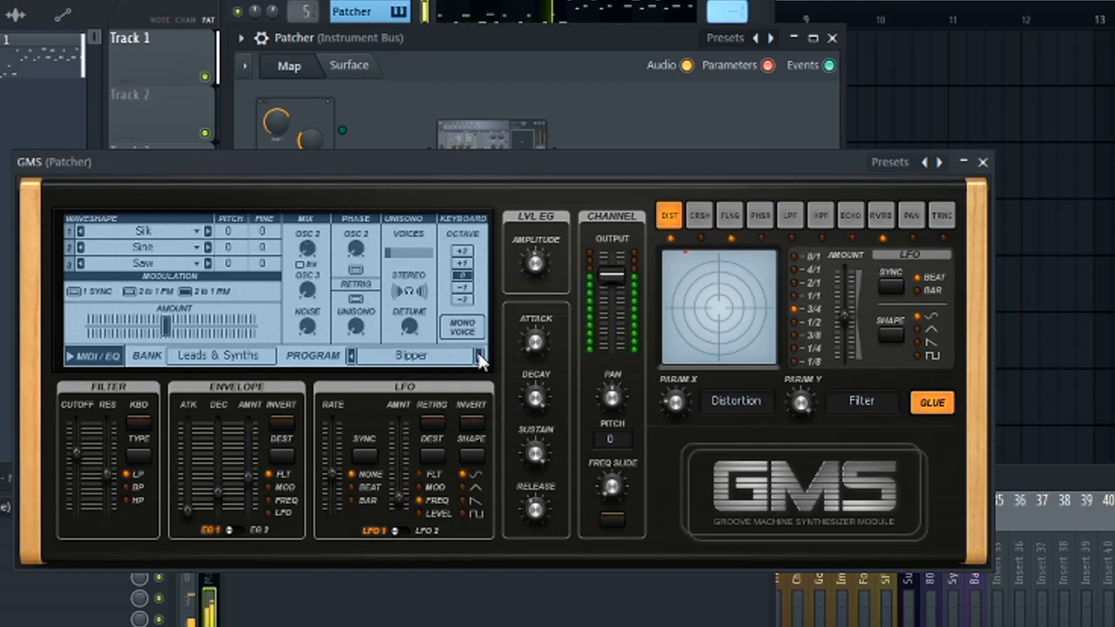
{"action": "left_click", "coordinate": [480, 355]}
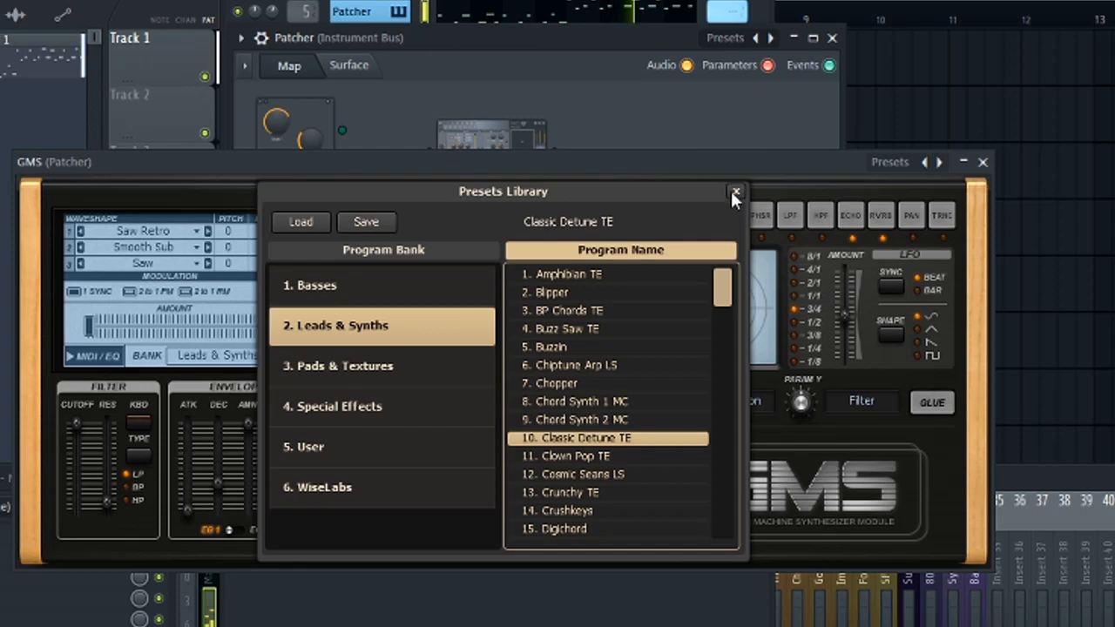
{"action": "left_click", "coordinate": [736, 192]}
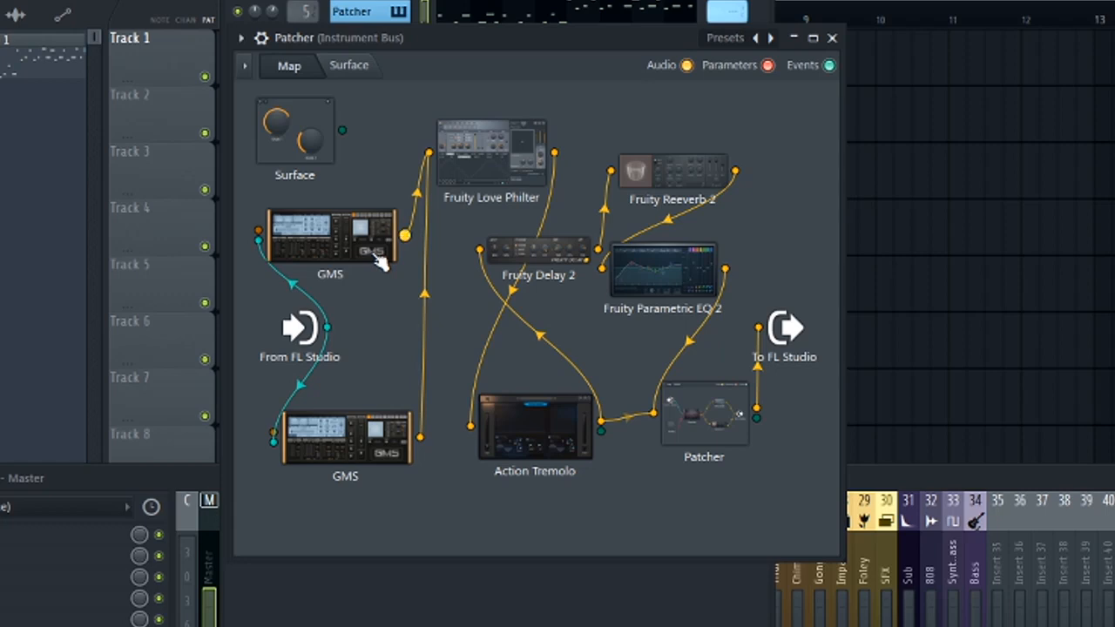
{"action": "mouse_move", "coordinate": [365, 287]}
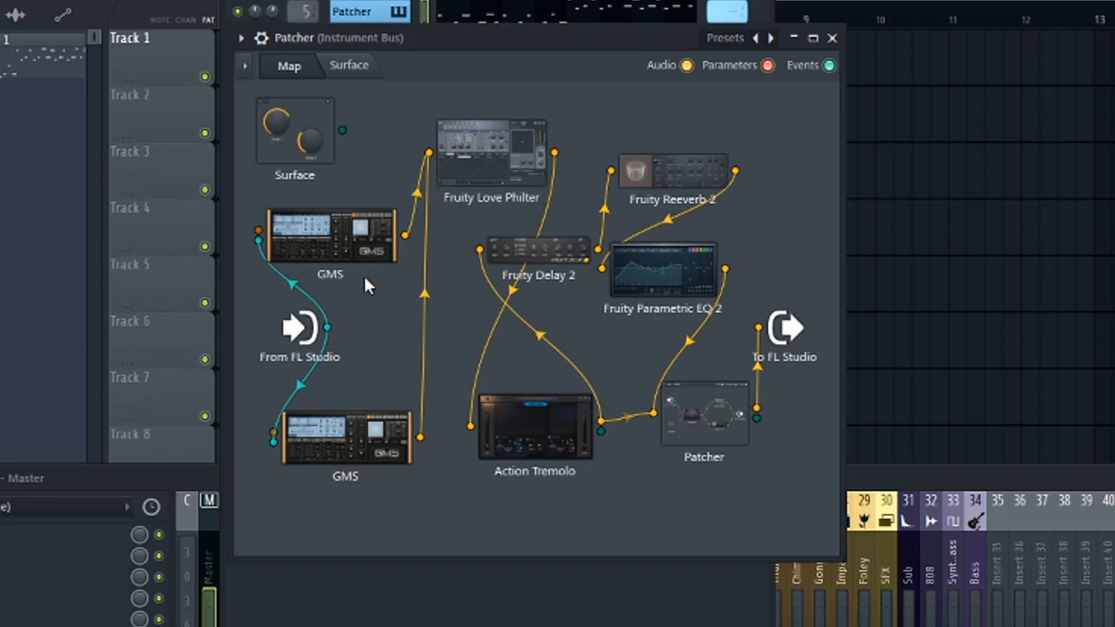